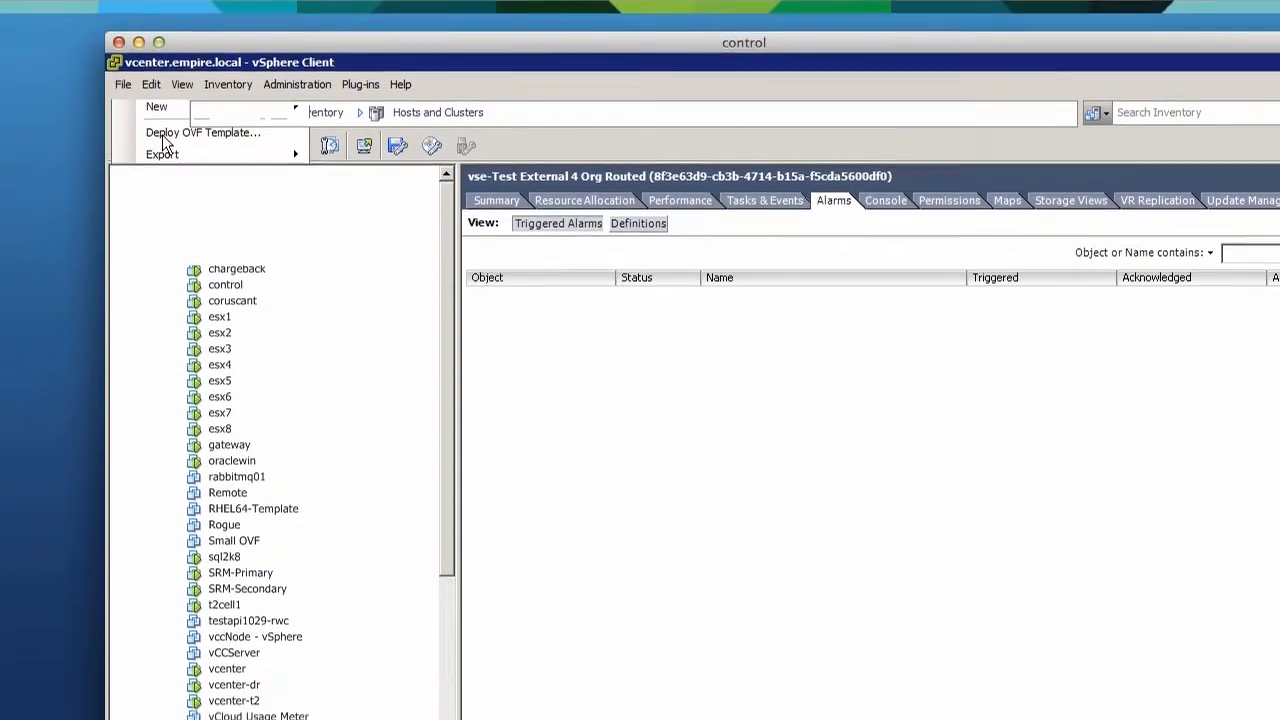
# - Load vCCServer-2.5.0.0-1099097_OVF10.ovf as the Deploy OVF Template source
pyautogui.click(202, 132)
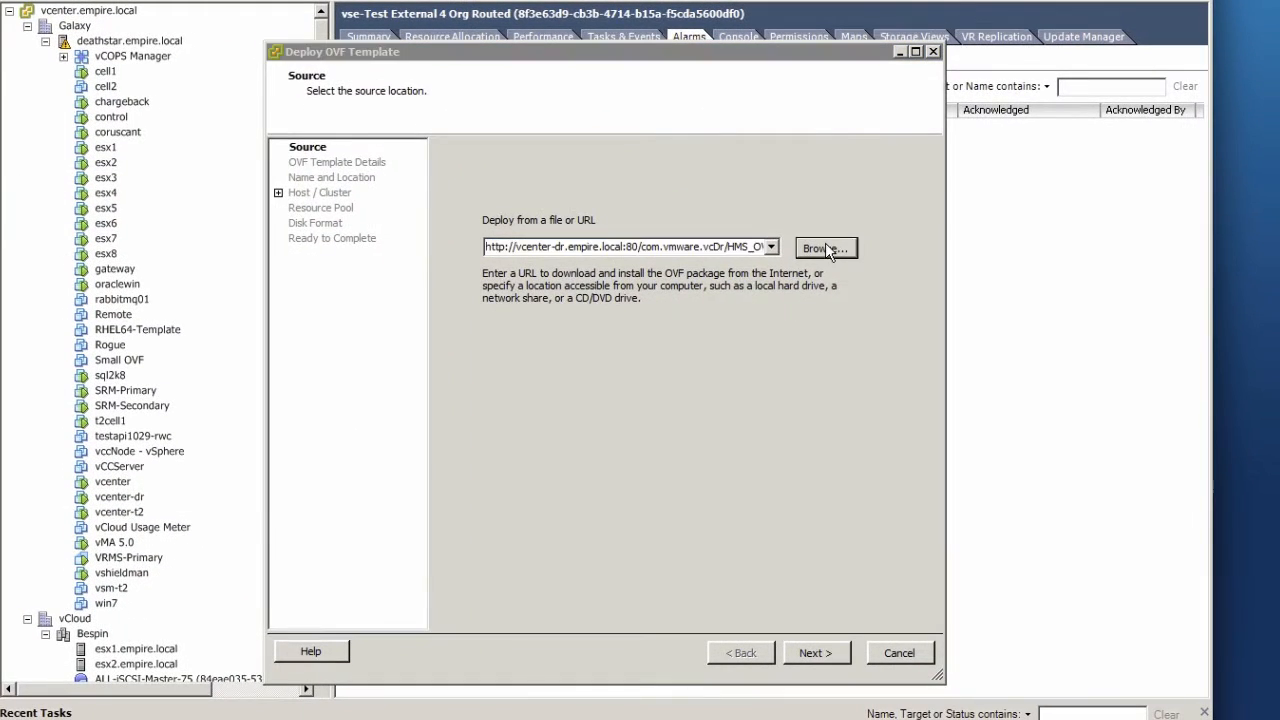
pyautogui.click(820, 248)
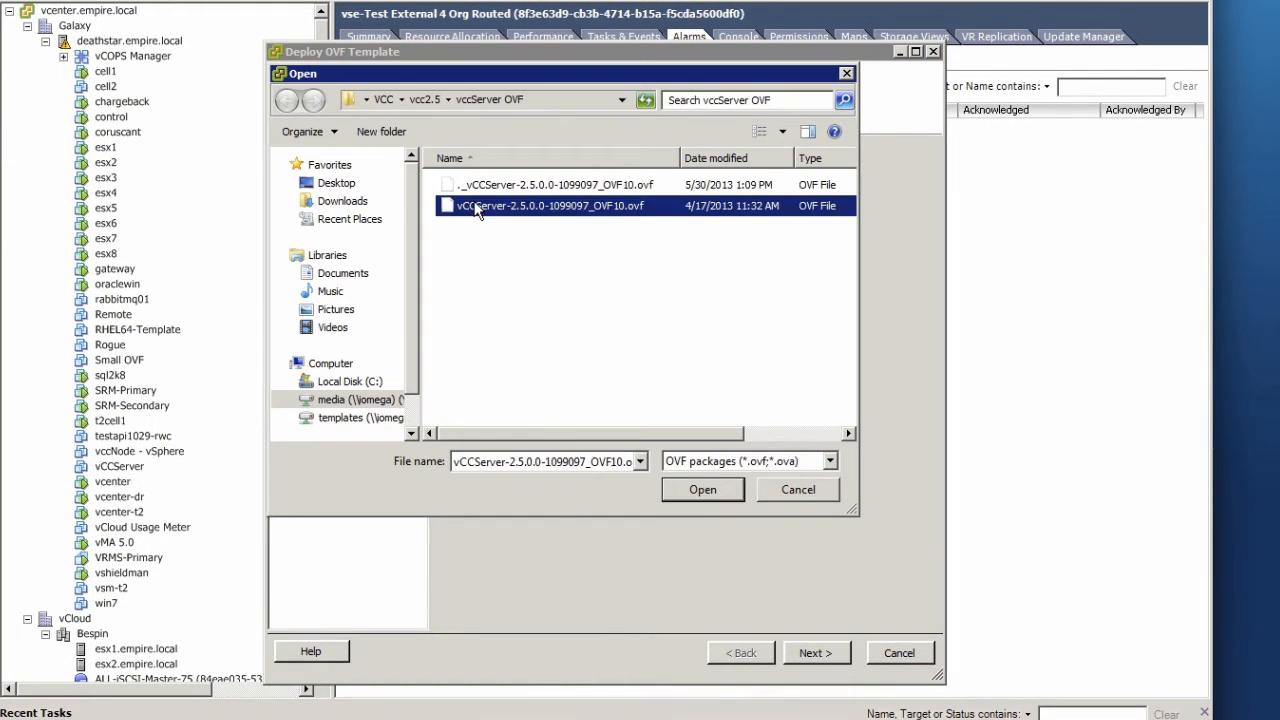
pyautogui.moveTo(707, 511)
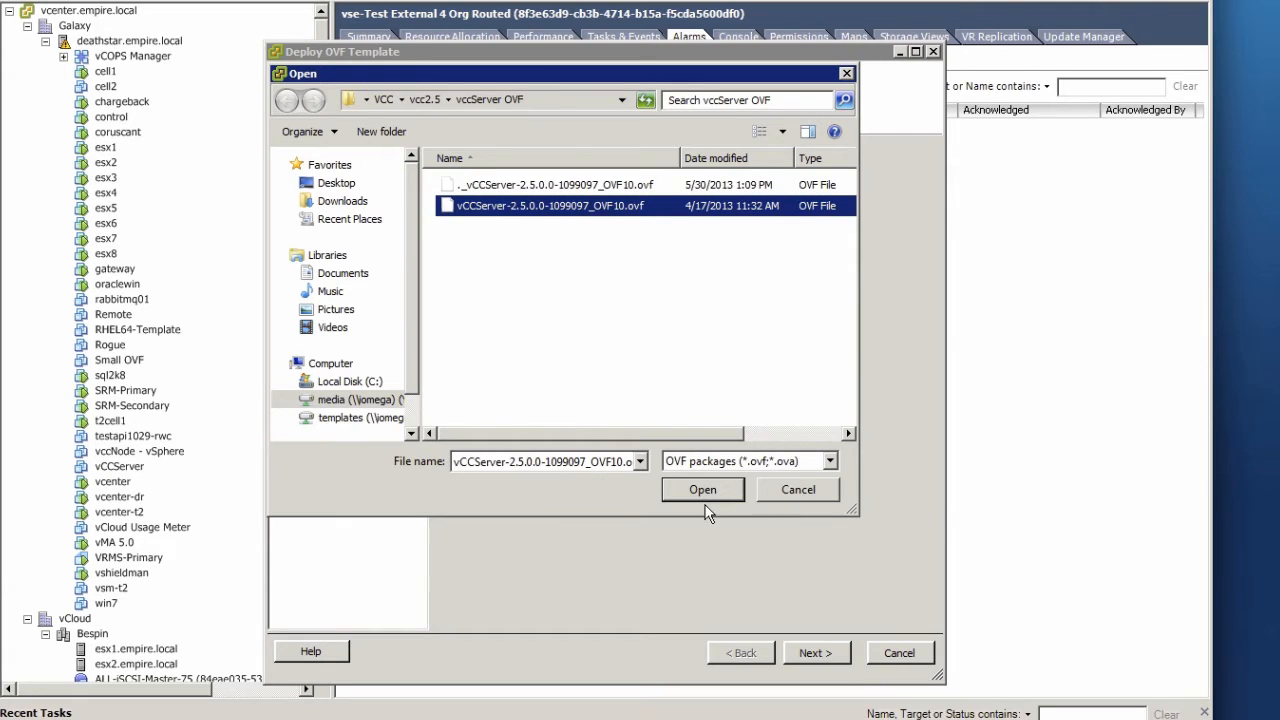
pyautogui.click(702, 489)
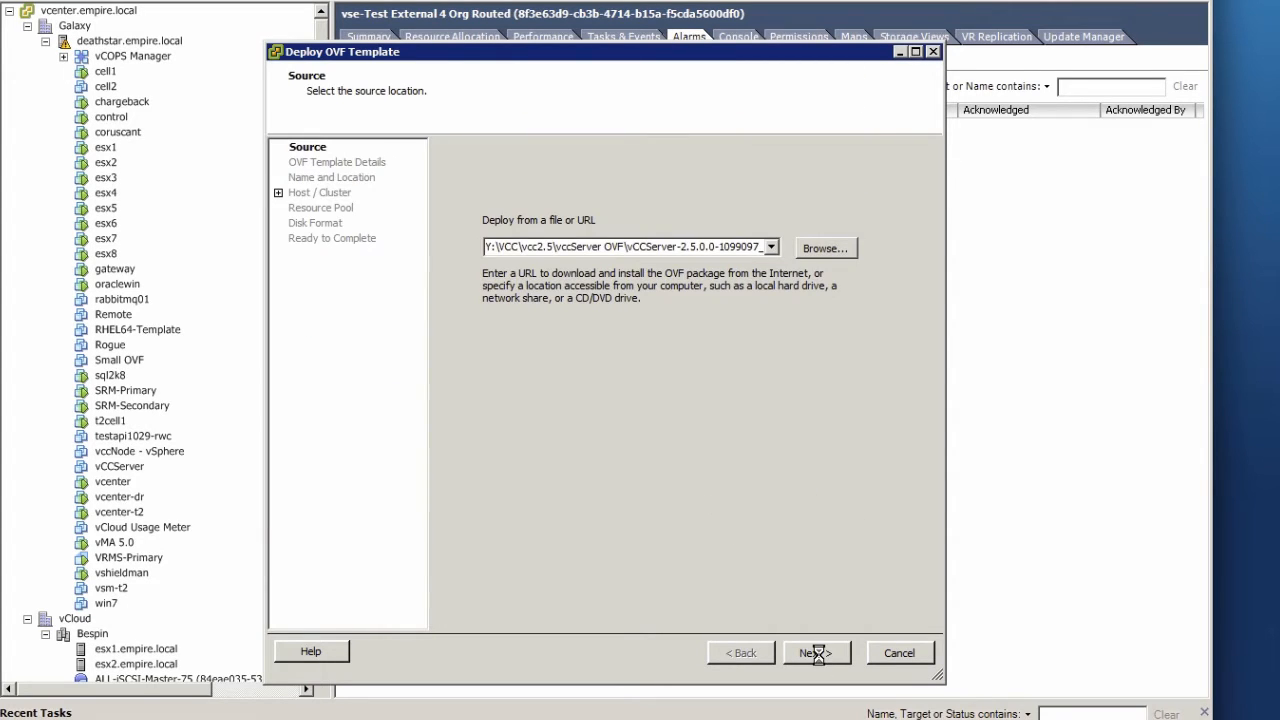
# - Pass the details and EULA pages, then name the VM vccserver25 in Galaxy's Management folder
pyautogui.click(815, 653)
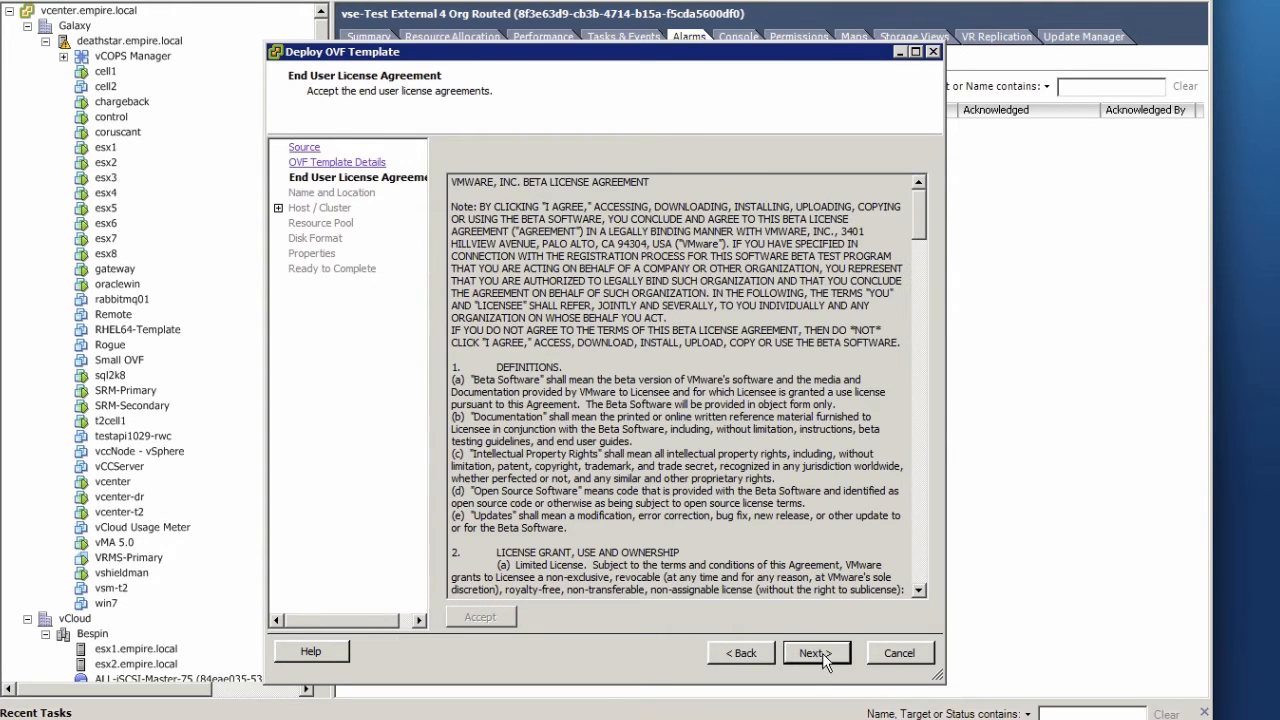
pyautogui.click(815, 653)
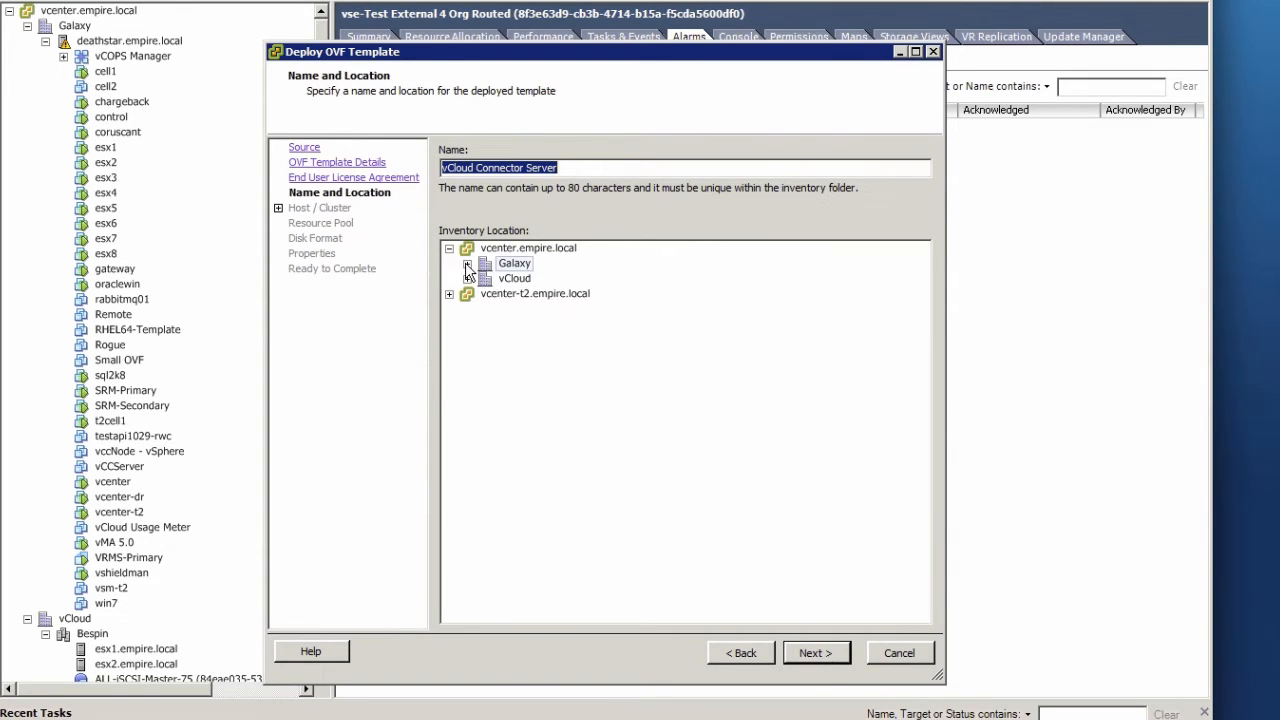
pyautogui.click(467, 263)
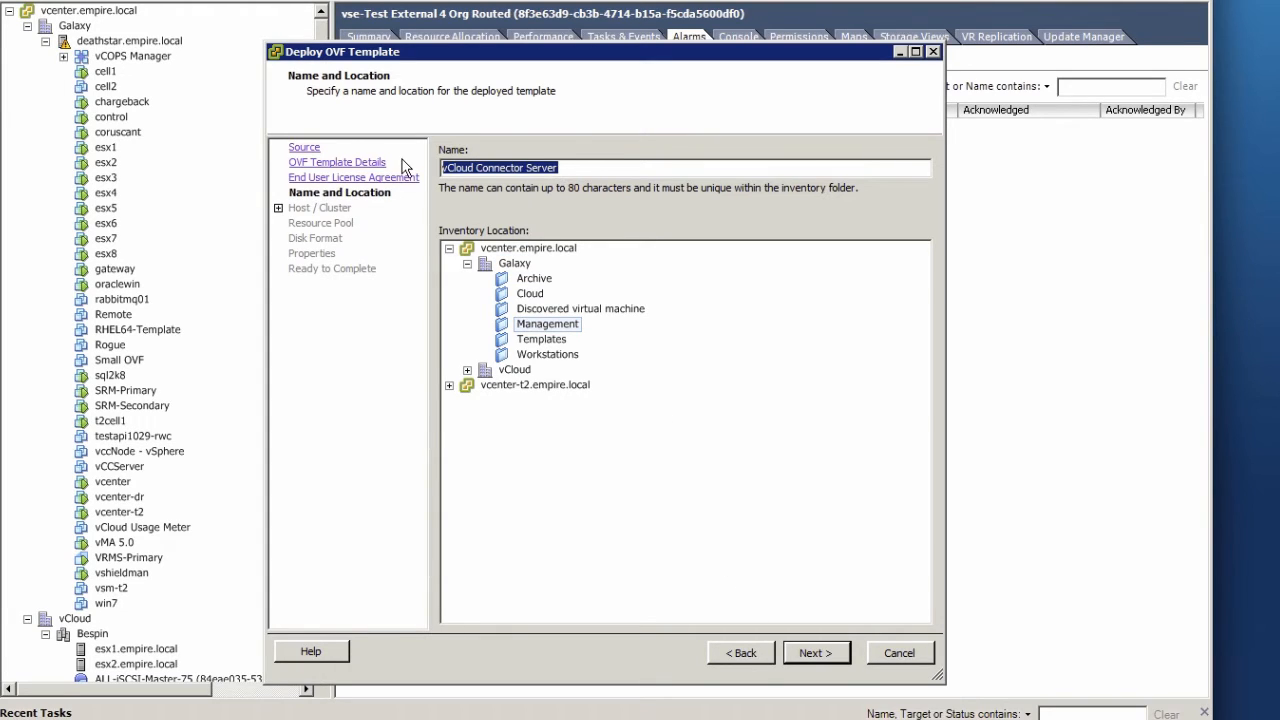
pyautogui.write('vccserver')
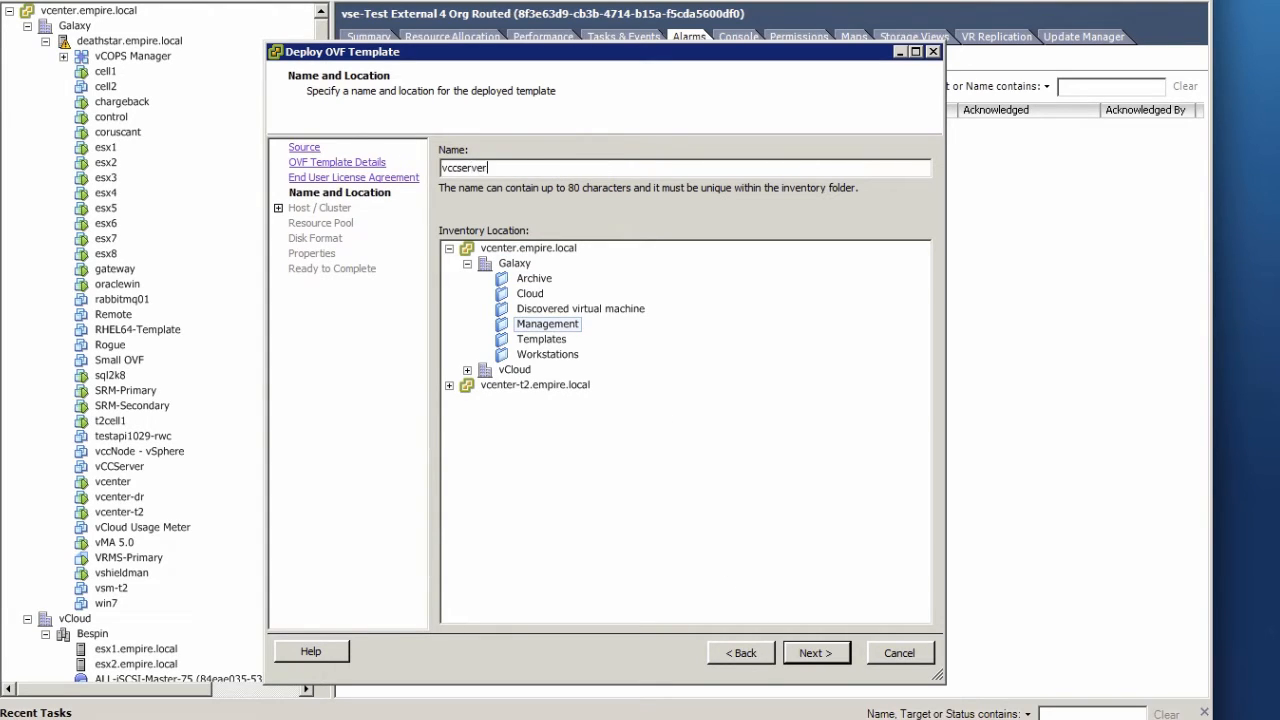
pyautogui.write('25')
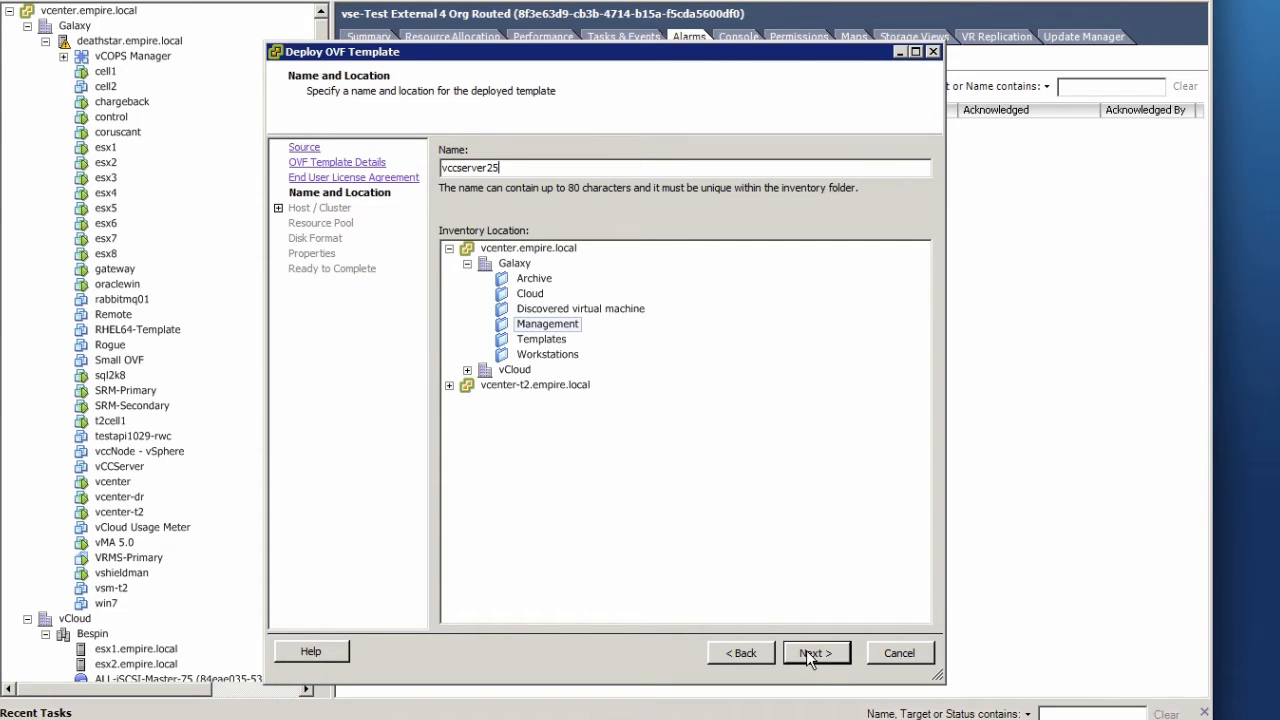
# - Choose host deathstar.empire.local, datastore localstore01, and the Thin Provision disk format
pyautogui.click(815, 652)
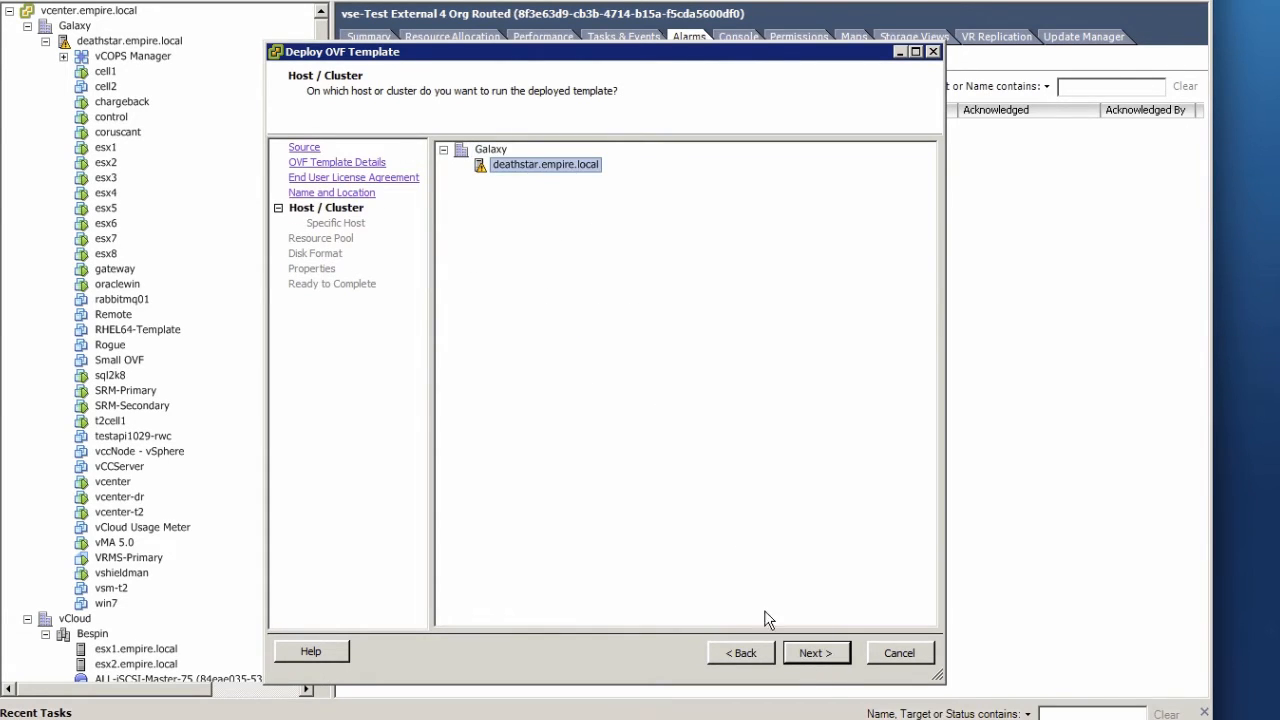
pyautogui.click(815, 652)
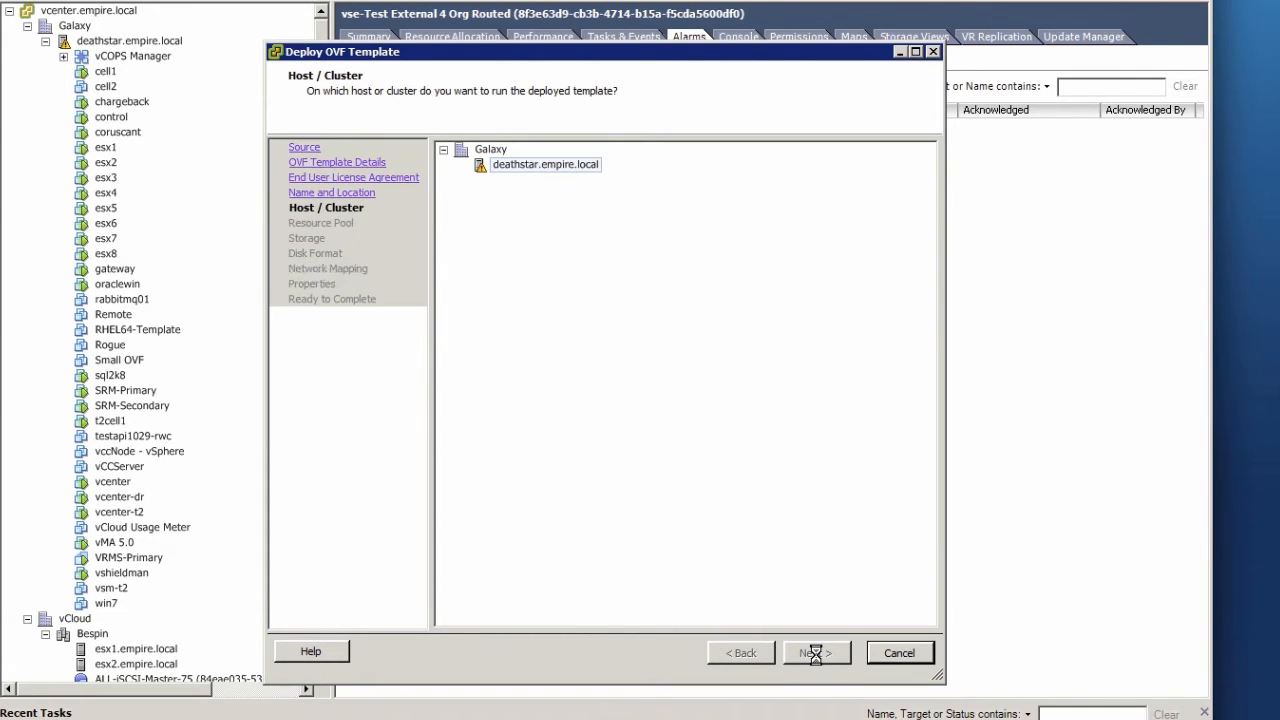
pyautogui.click(816, 652)
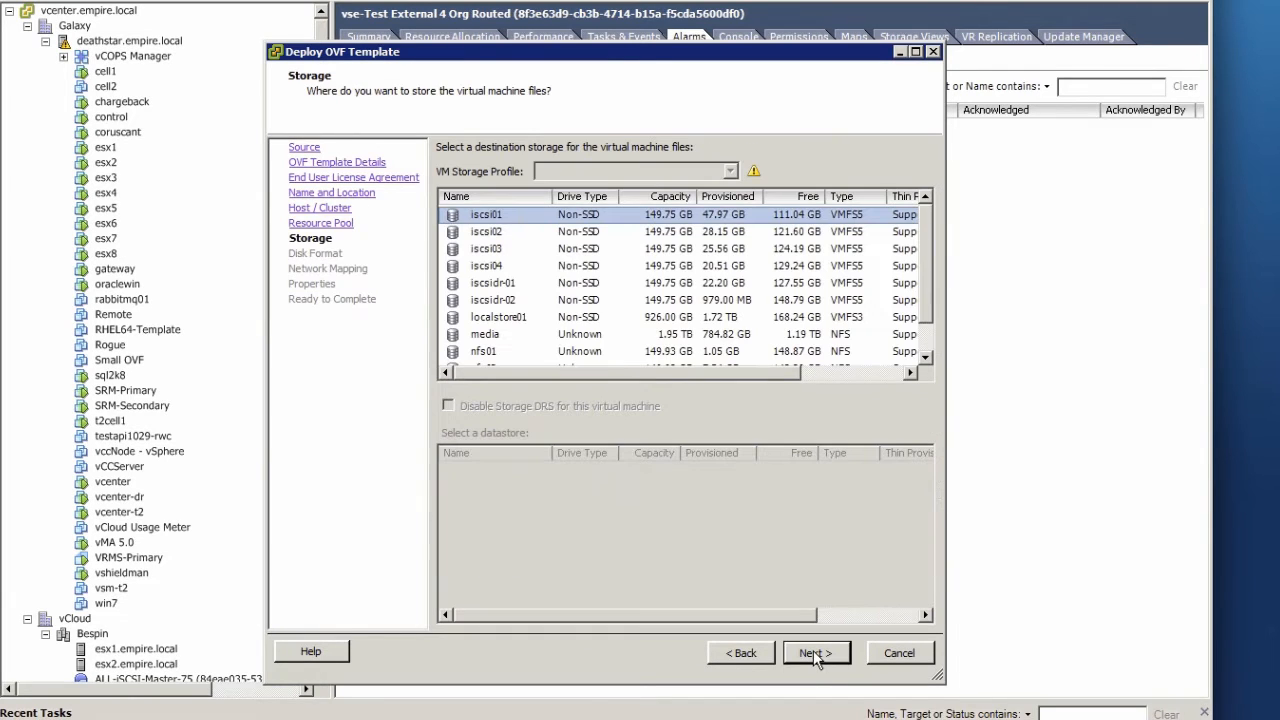
pyautogui.click(498, 317)
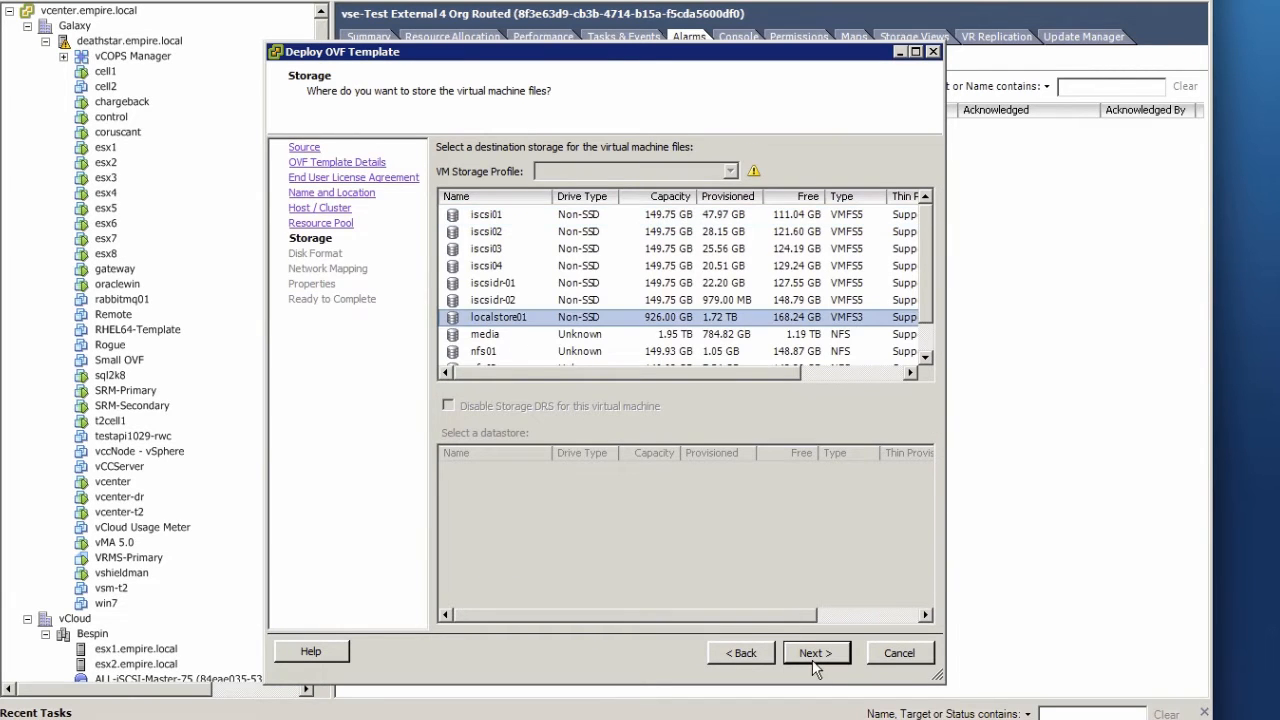
pyautogui.click(816, 652)
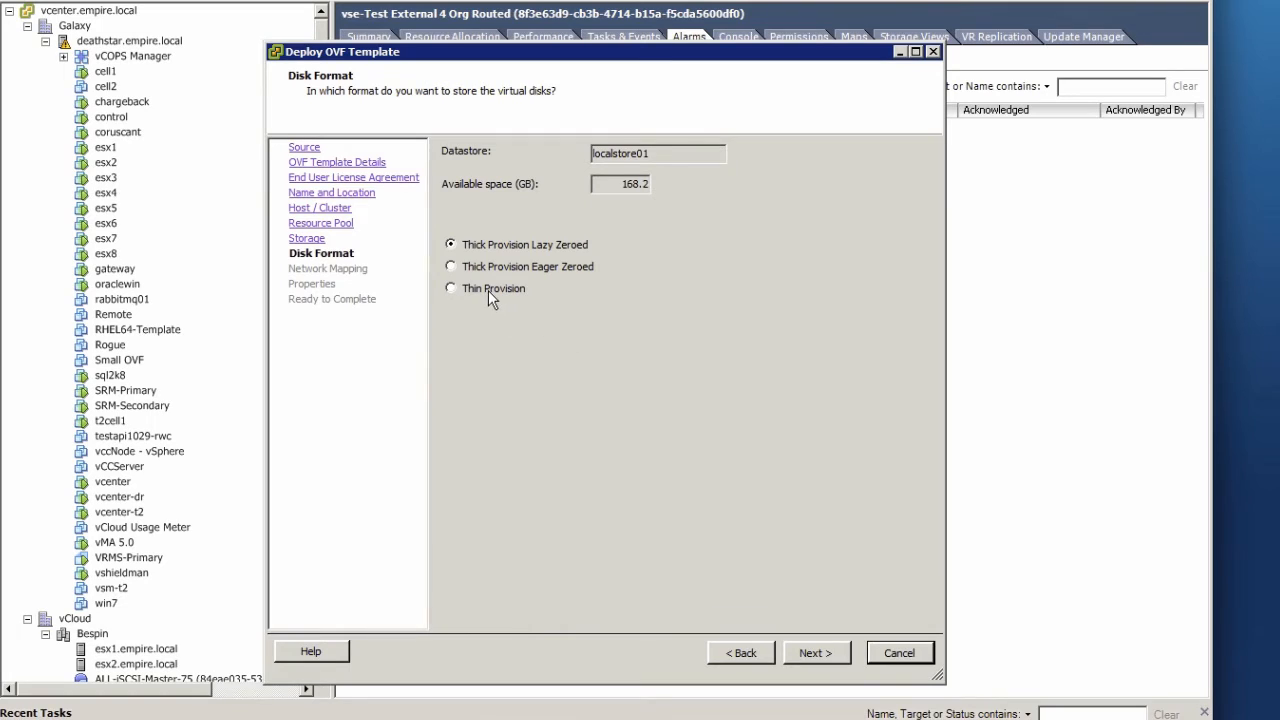
pyautogui.click(450, 288)
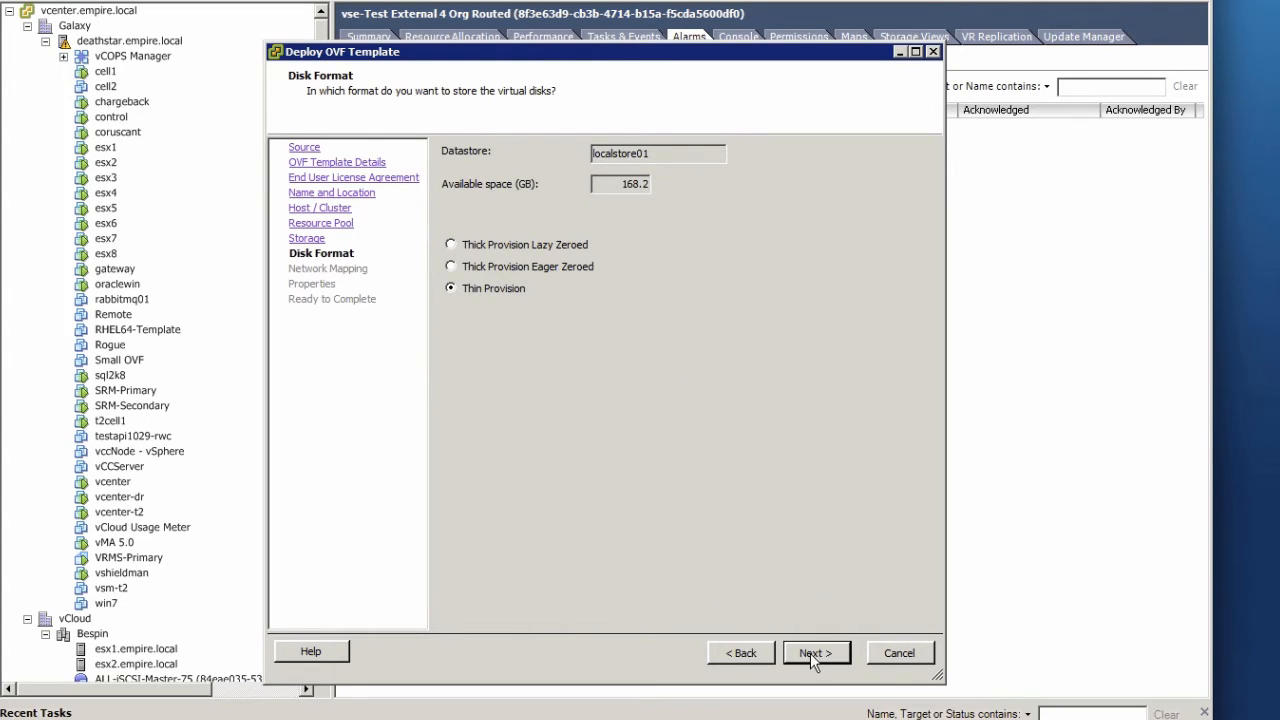
pyautogui.click(816, 653)
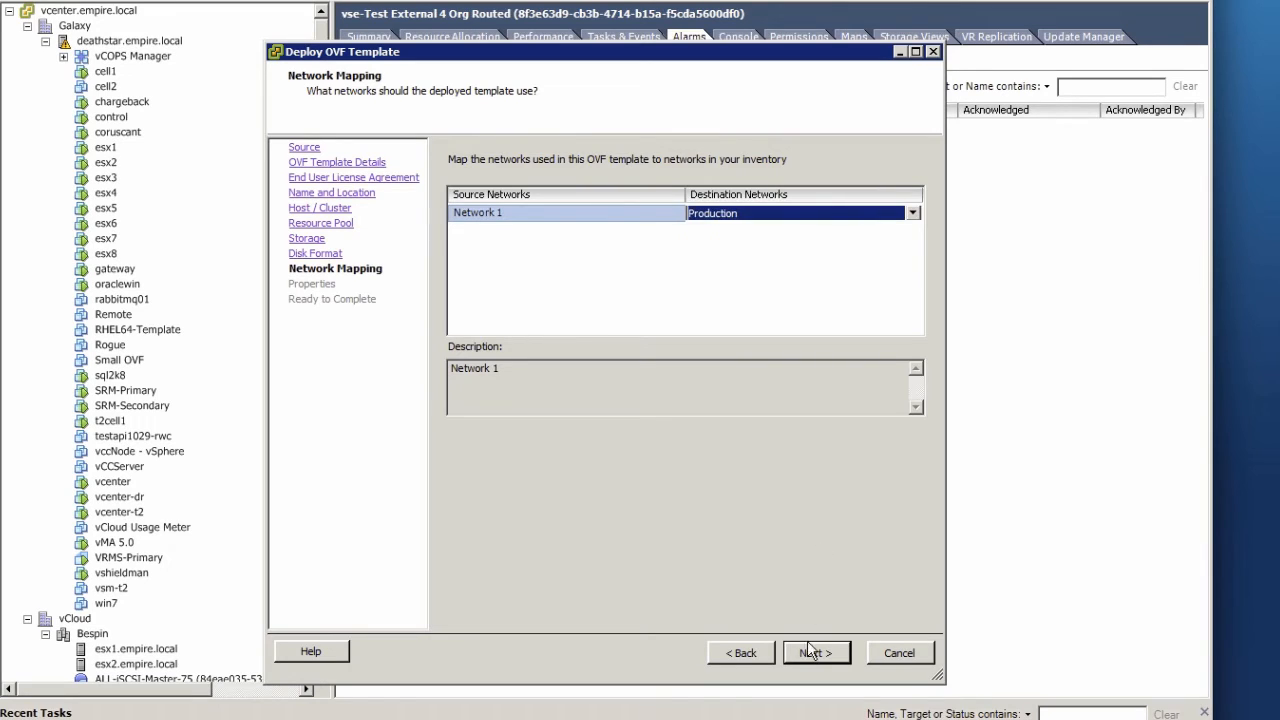
# - Map Network 1 to Production; enter gateway 10.0.1.1, DNS 10.0.1.4, IP 10.0.1.50, netmask 255.255.255.0
pyautogui.click(816, 652)
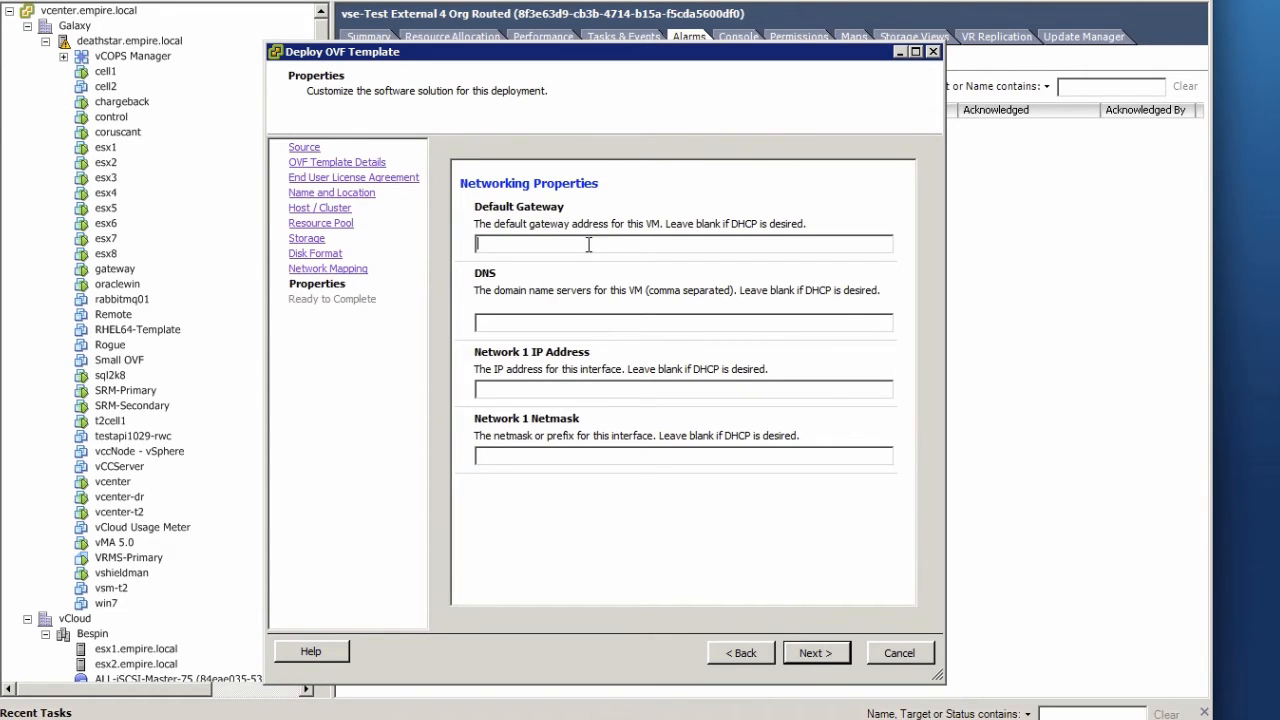
pyautogui.write('1')
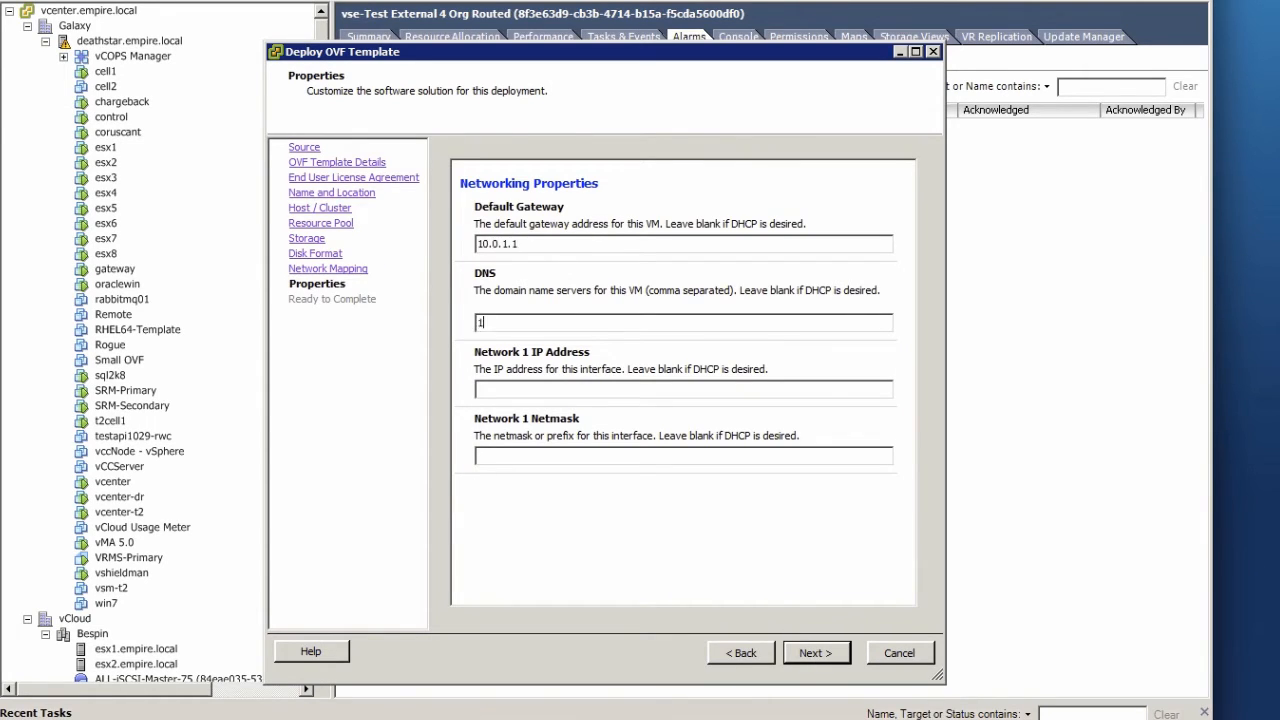
pyautogui.write('10.')
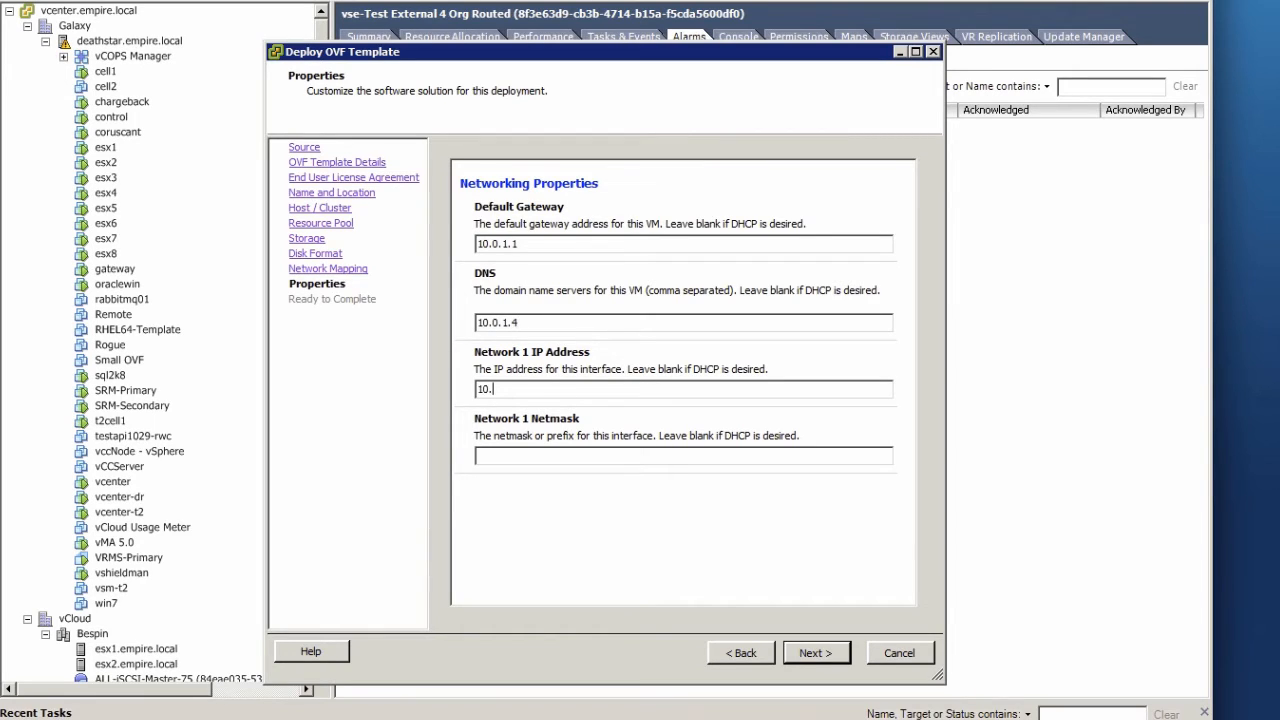
pyautogui.write('2')
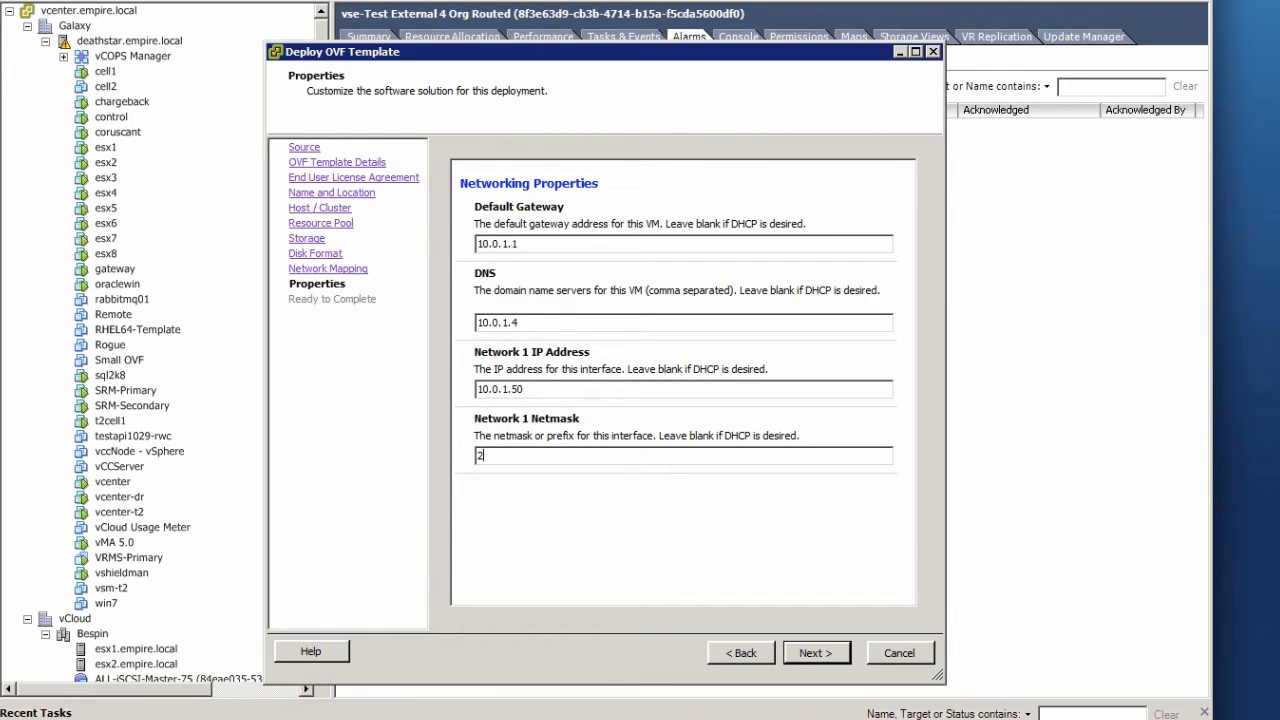
pyautogui.write('55.255.255.0')
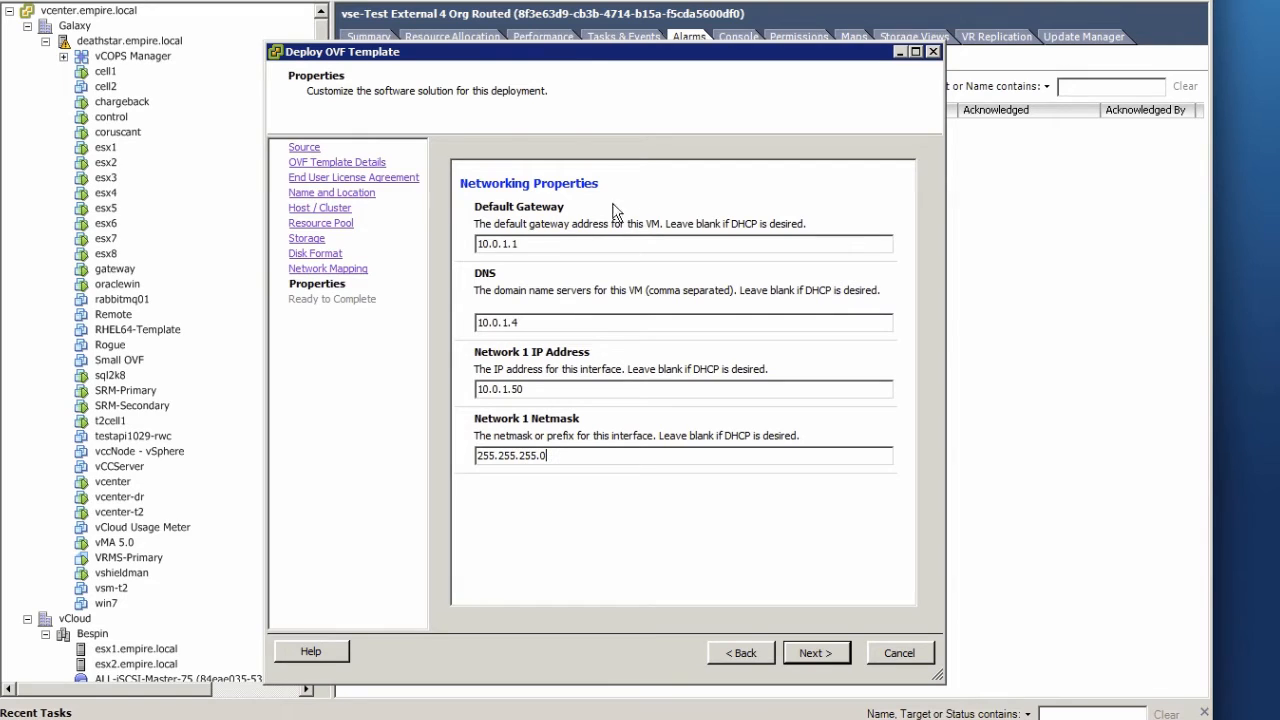
pyautogui.moveTo(816, 652)
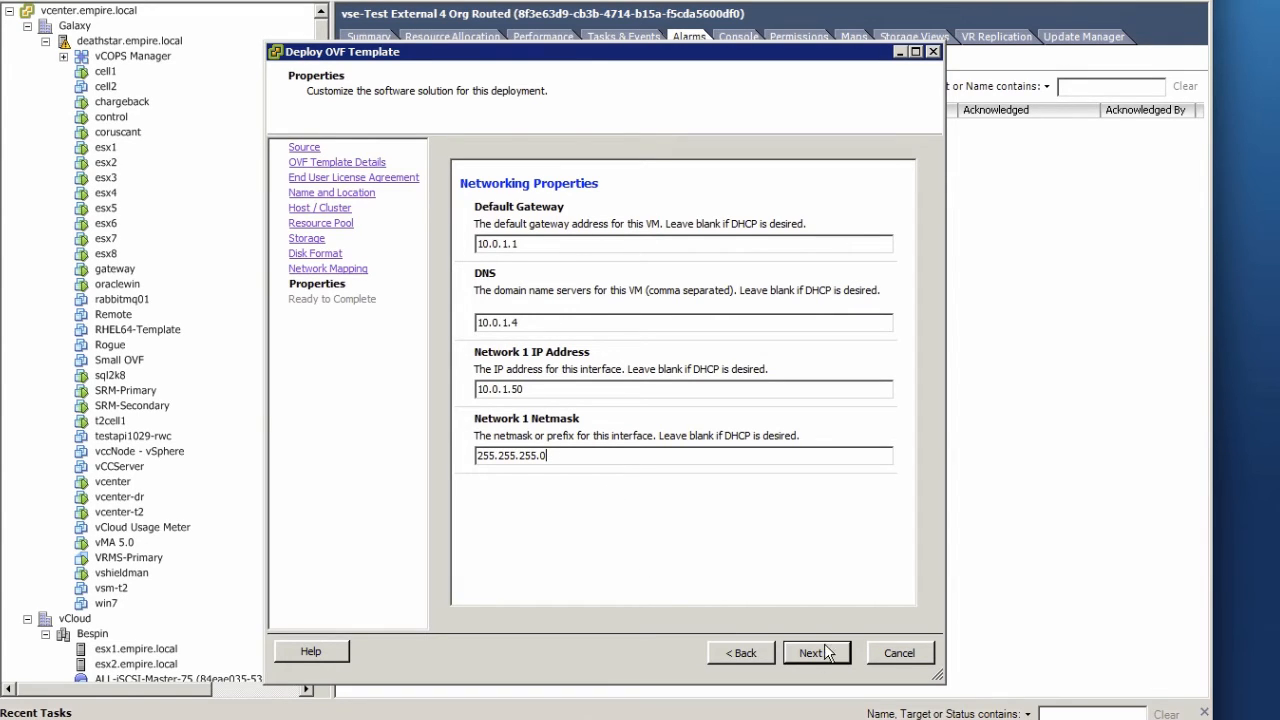
# - Enable 'Power on after deployment' and finish the vccserver25 deployment
pyautogui.click(815, 653)
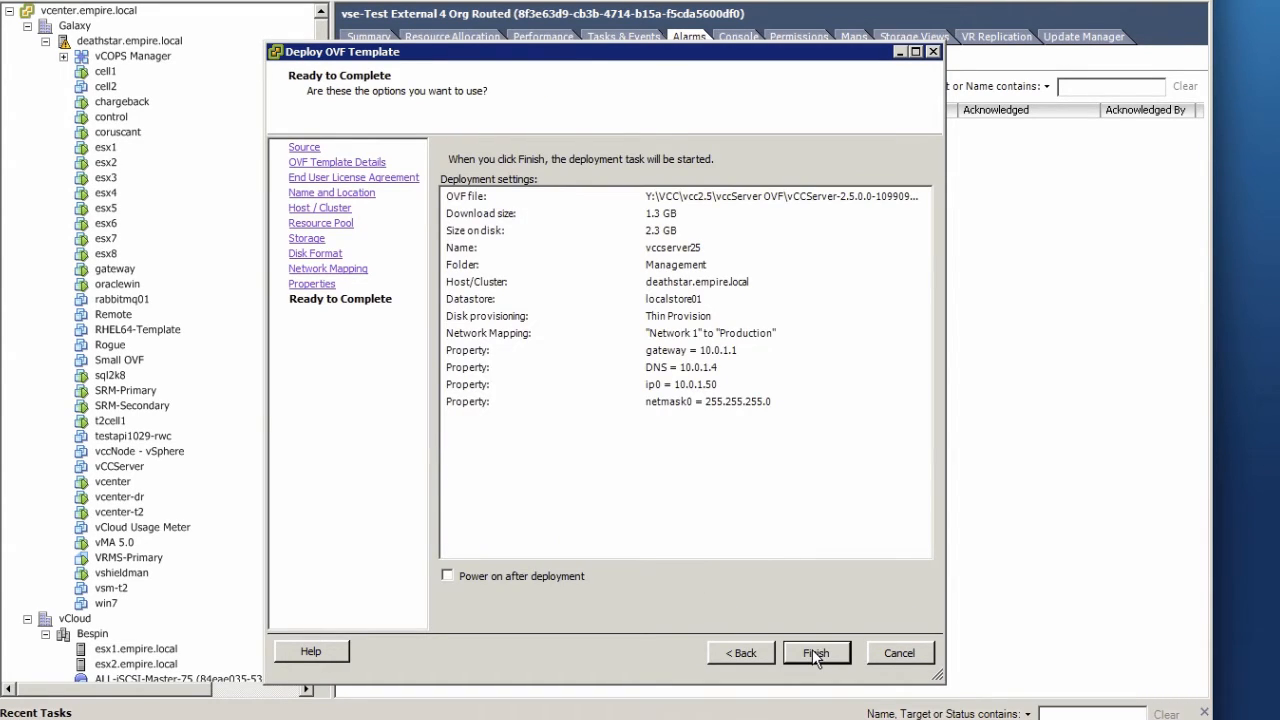
pyautogui.click(447, 575)
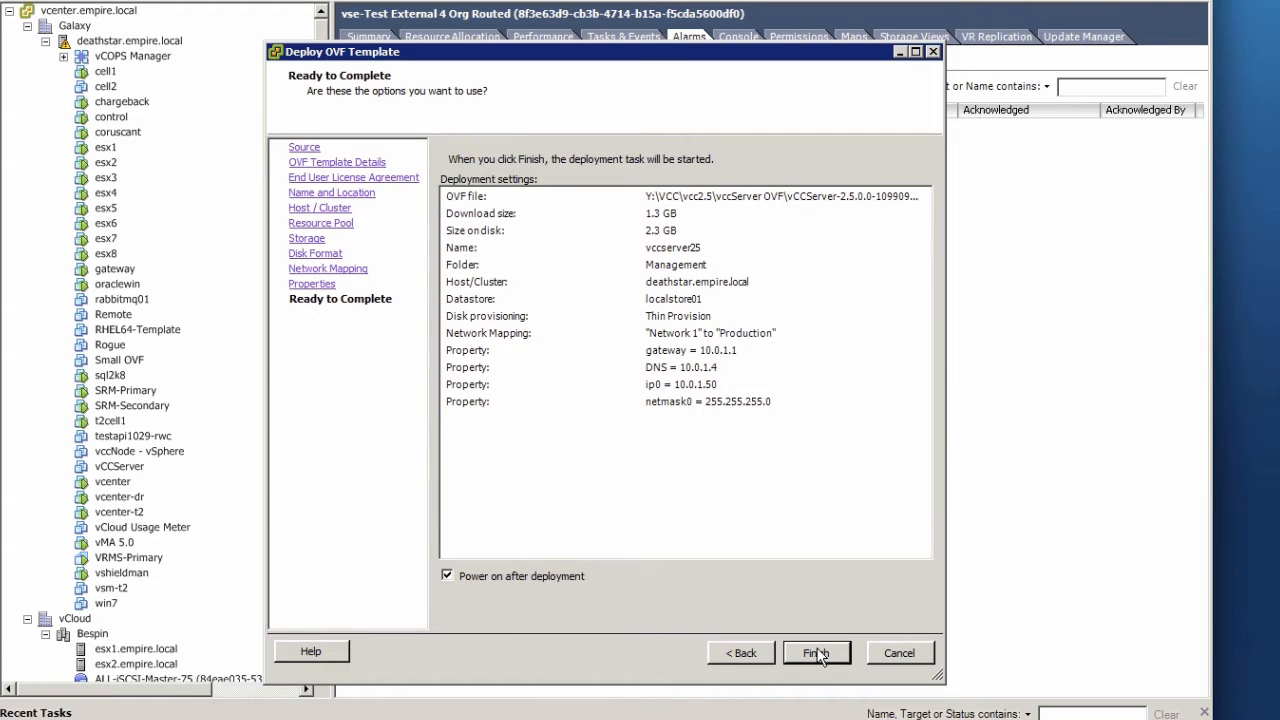
pyautogui.click(816, 652)
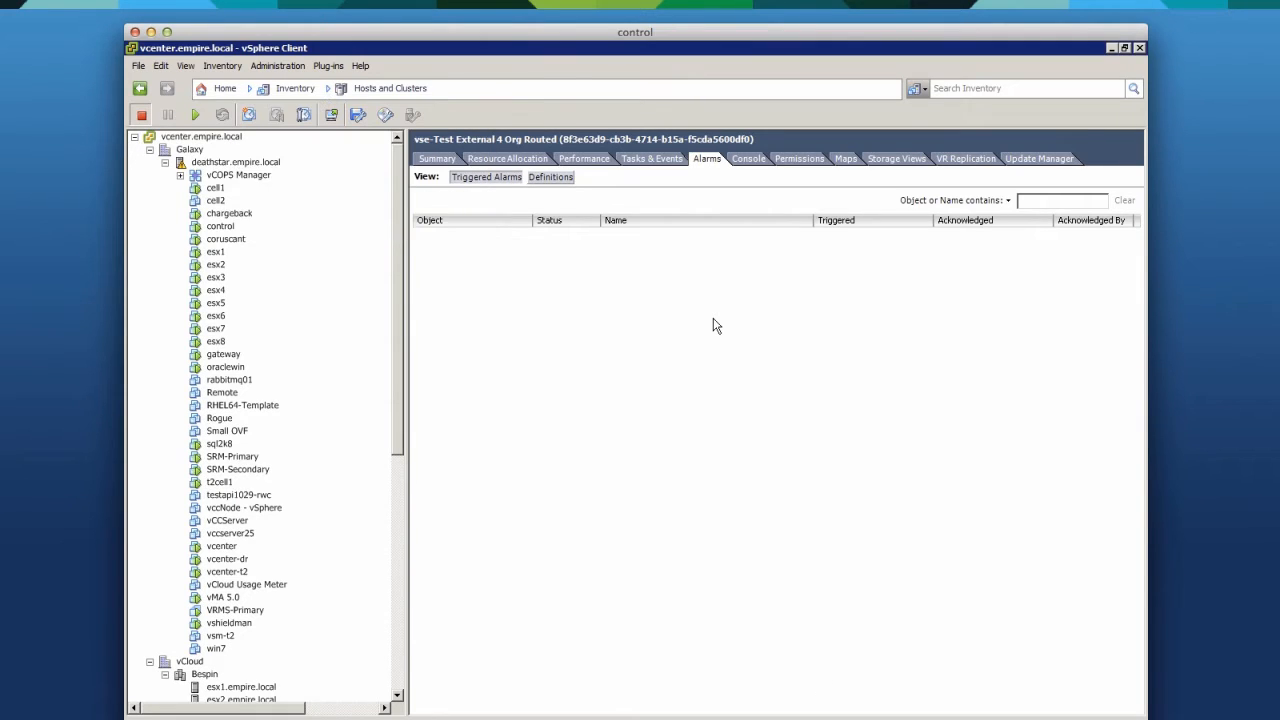
pyautogui.moveTo(715, 375)
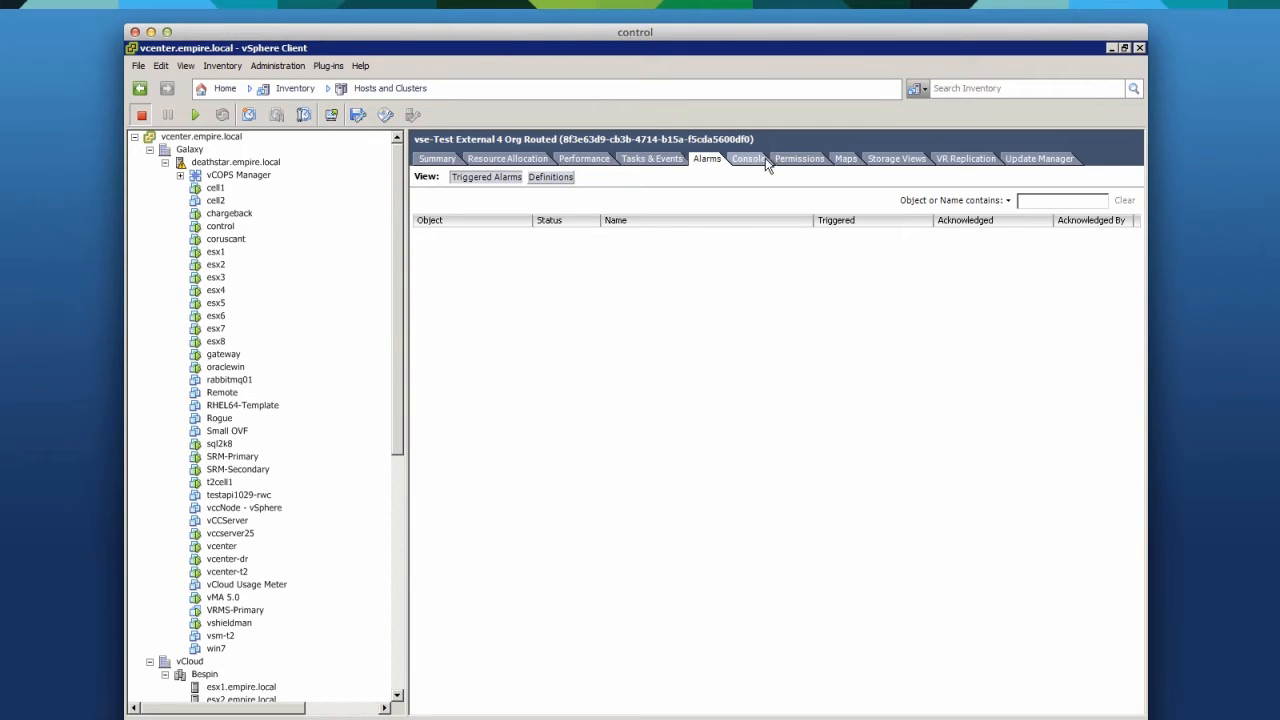
# - Select vccserver25 in the inventory and show its Console
pyautogui.click(230, 533)
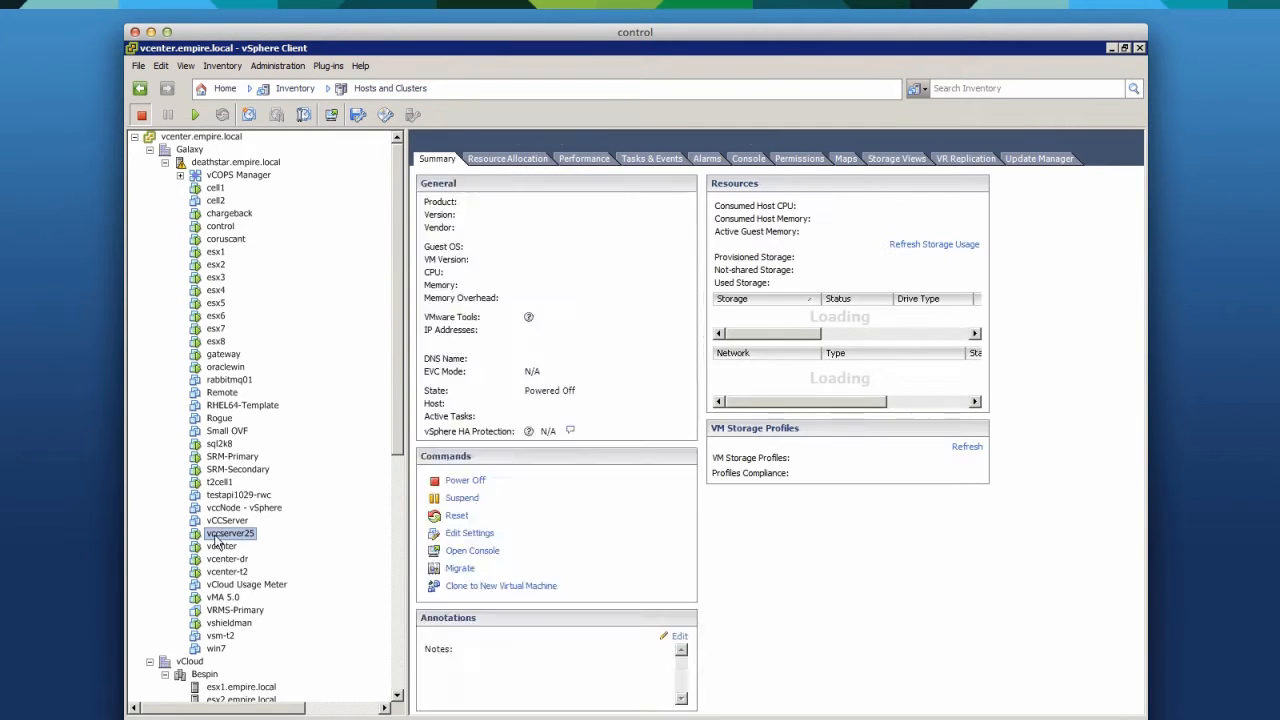
pyautogui.click(748, 158)
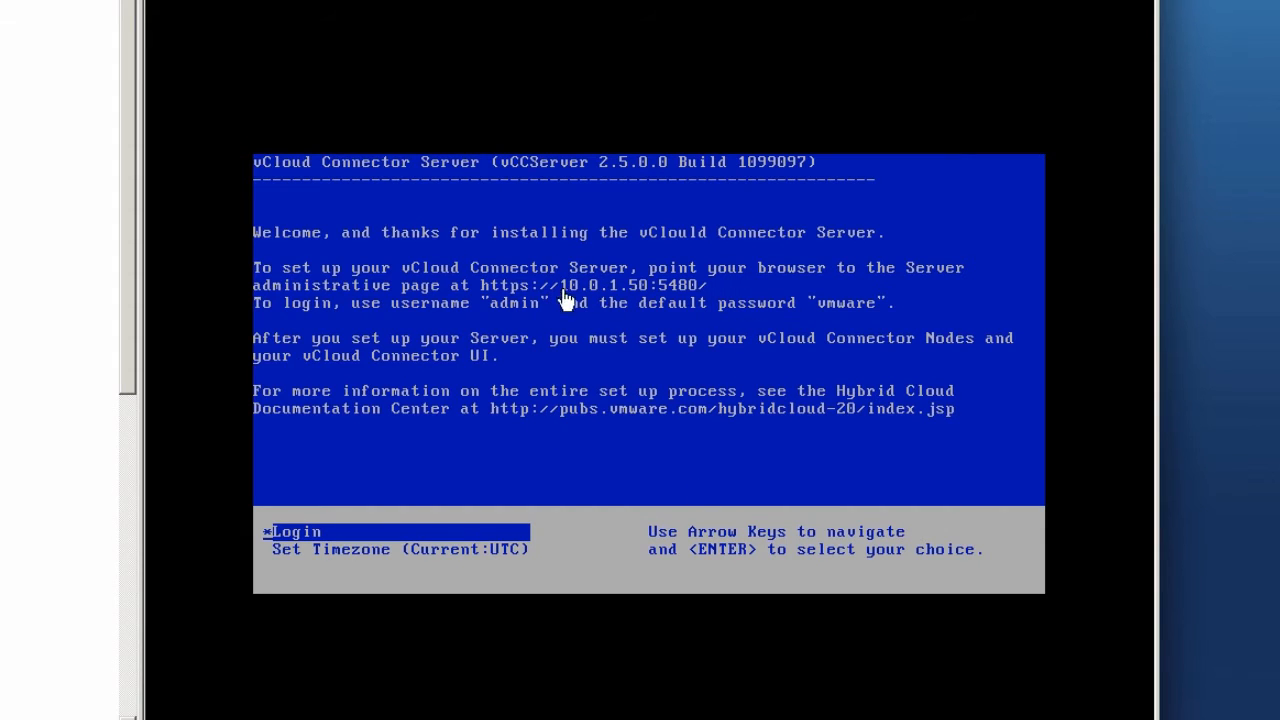
pyautogui.moveTo(620, 295)
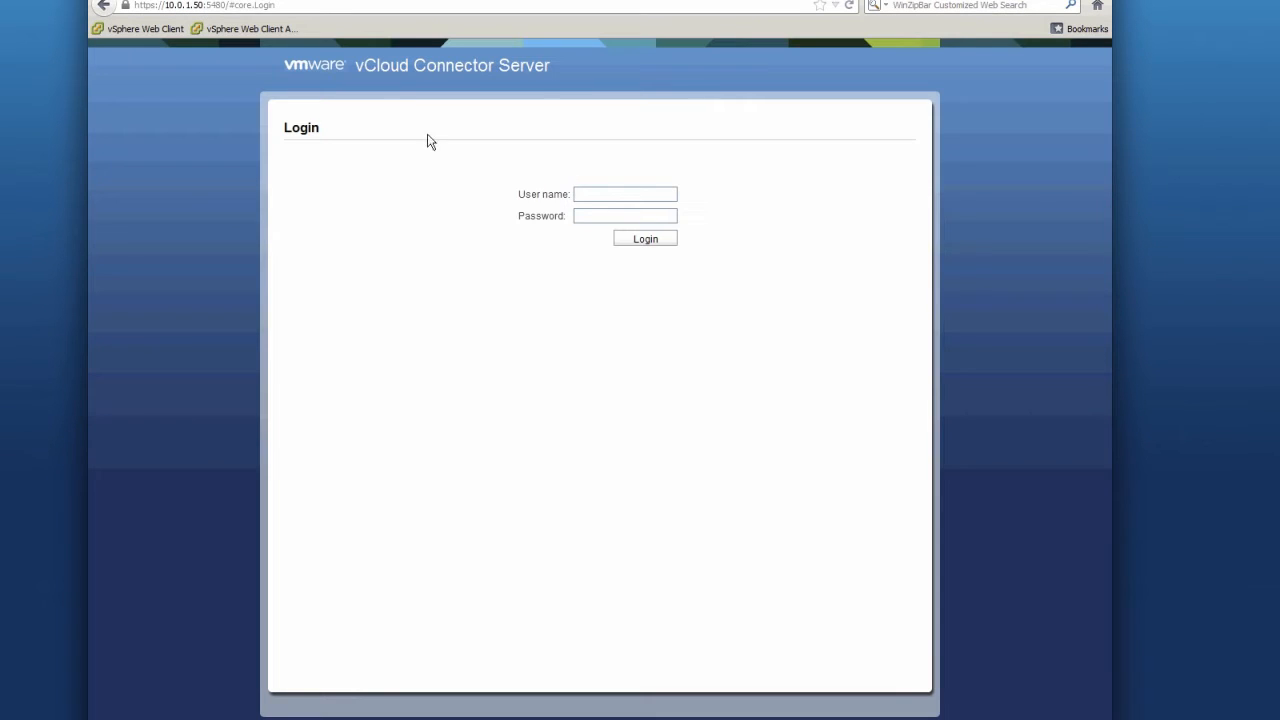
# - Log in as admin with the default password
pyautogui.write('admin')
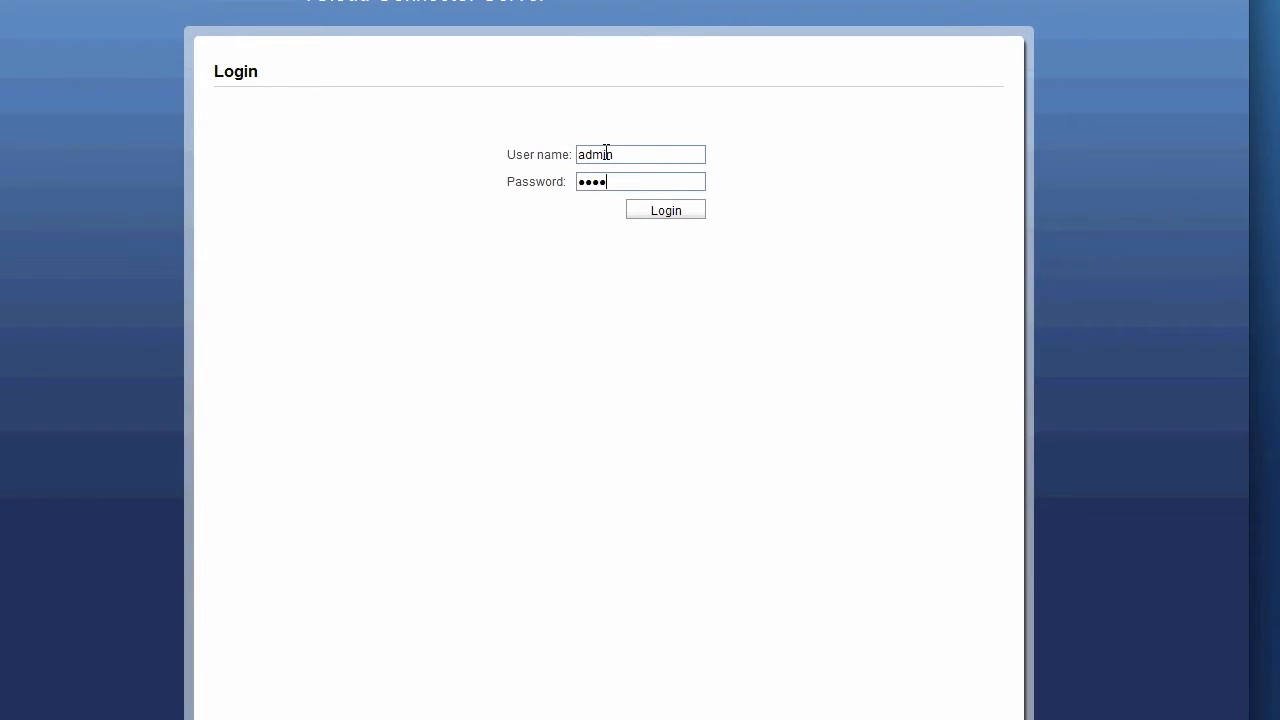
pyautogui.click(665, 210)
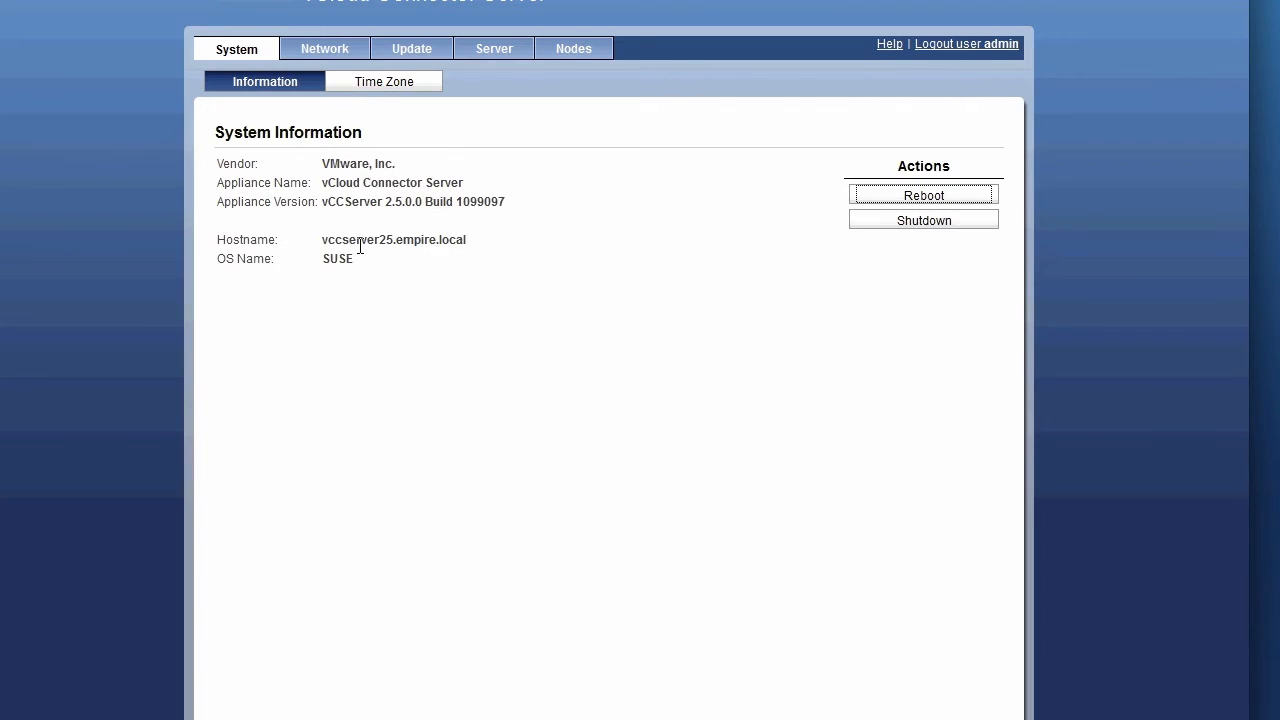
# - Review the Network status, then view the registered Nodes list
pyautogui.click(324, 48)
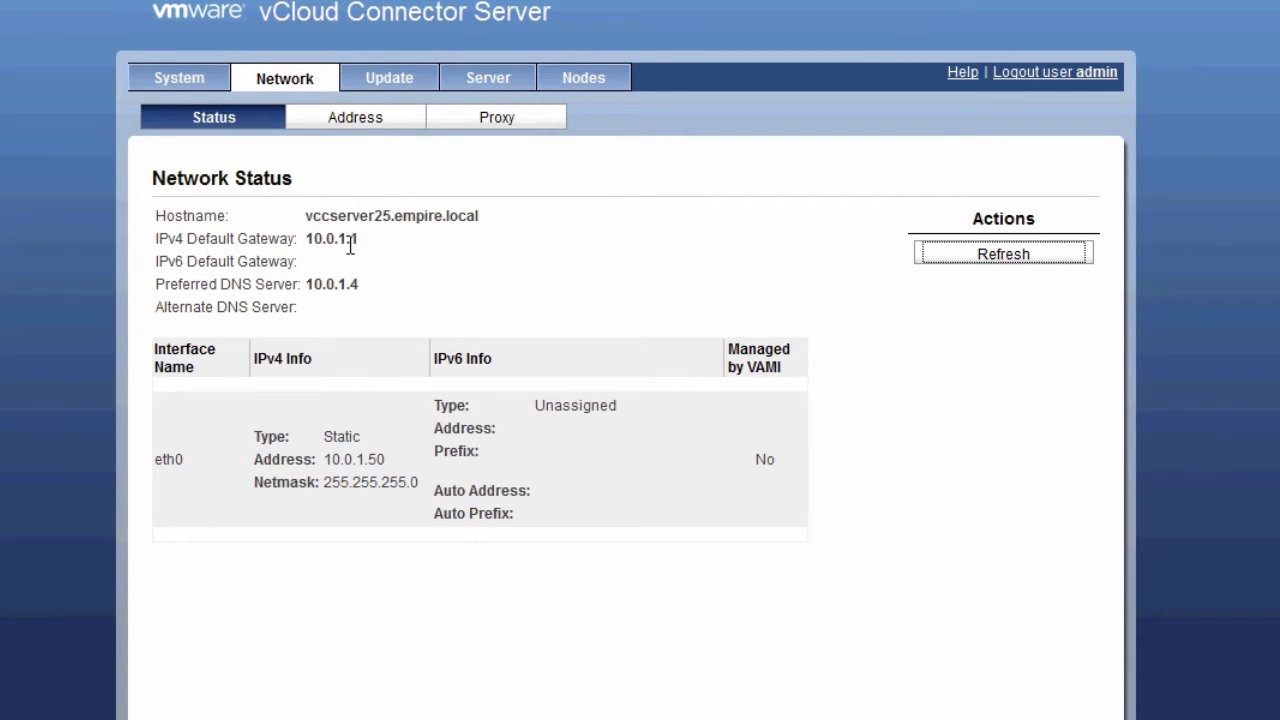
pyautogui.moveTo(583, 78)
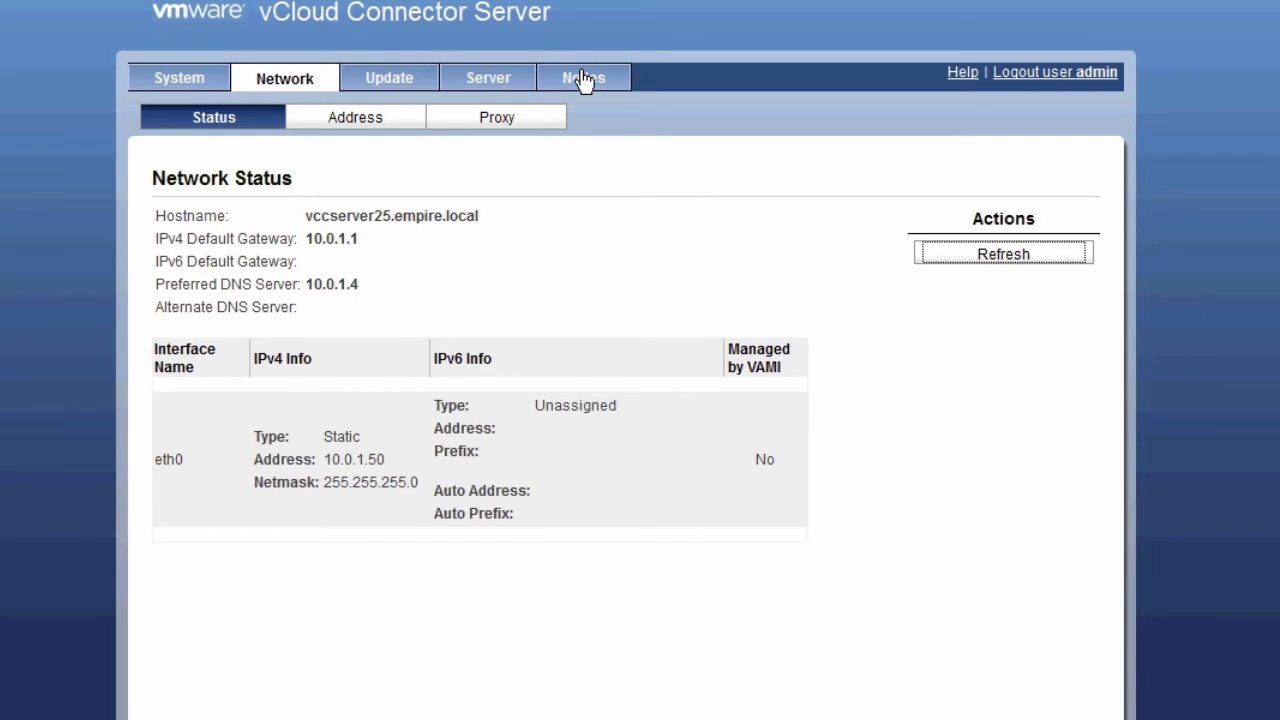
pyautogui.click(583, 77)
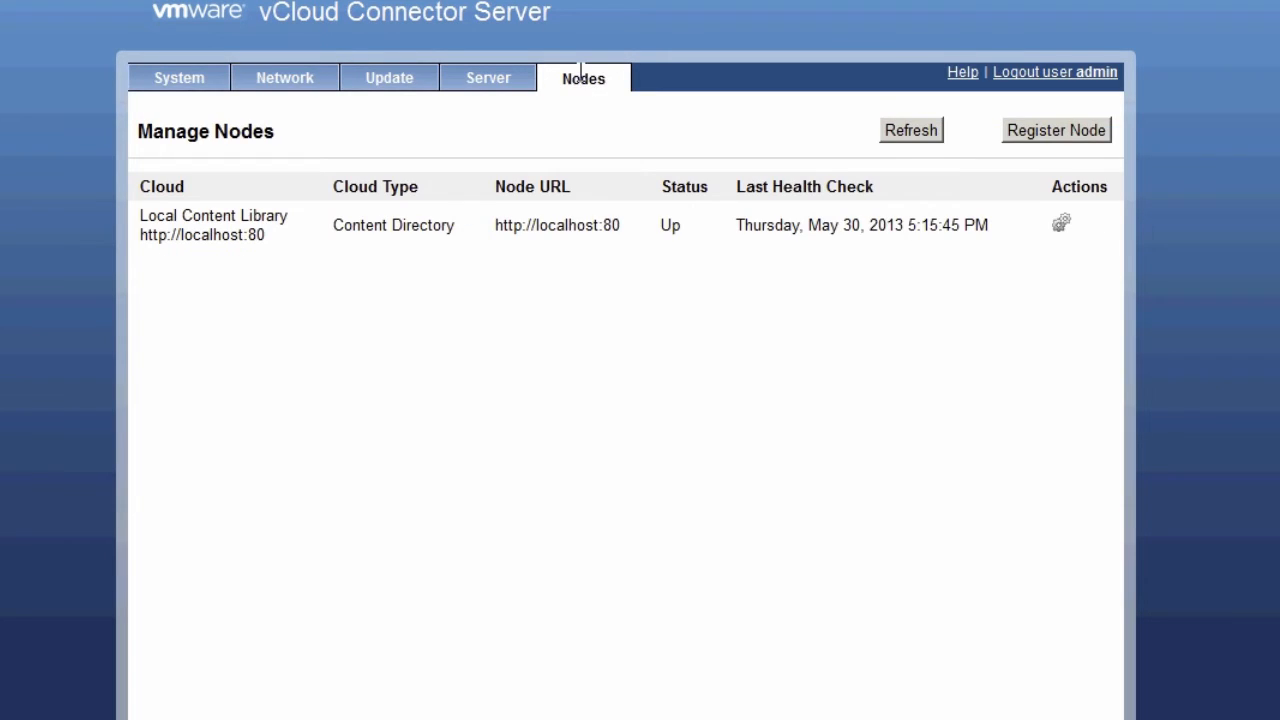
pyautogui.moveTo(862, 207)
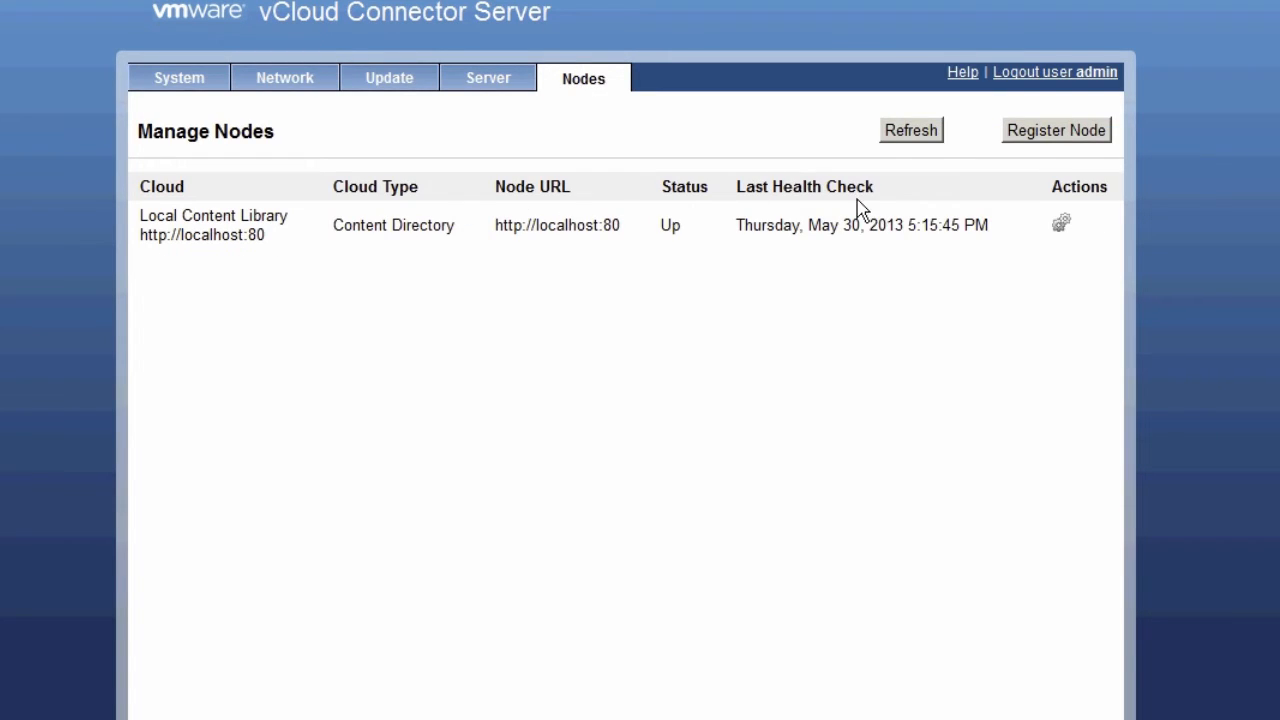
pyautogui.moveTo(777, 178)
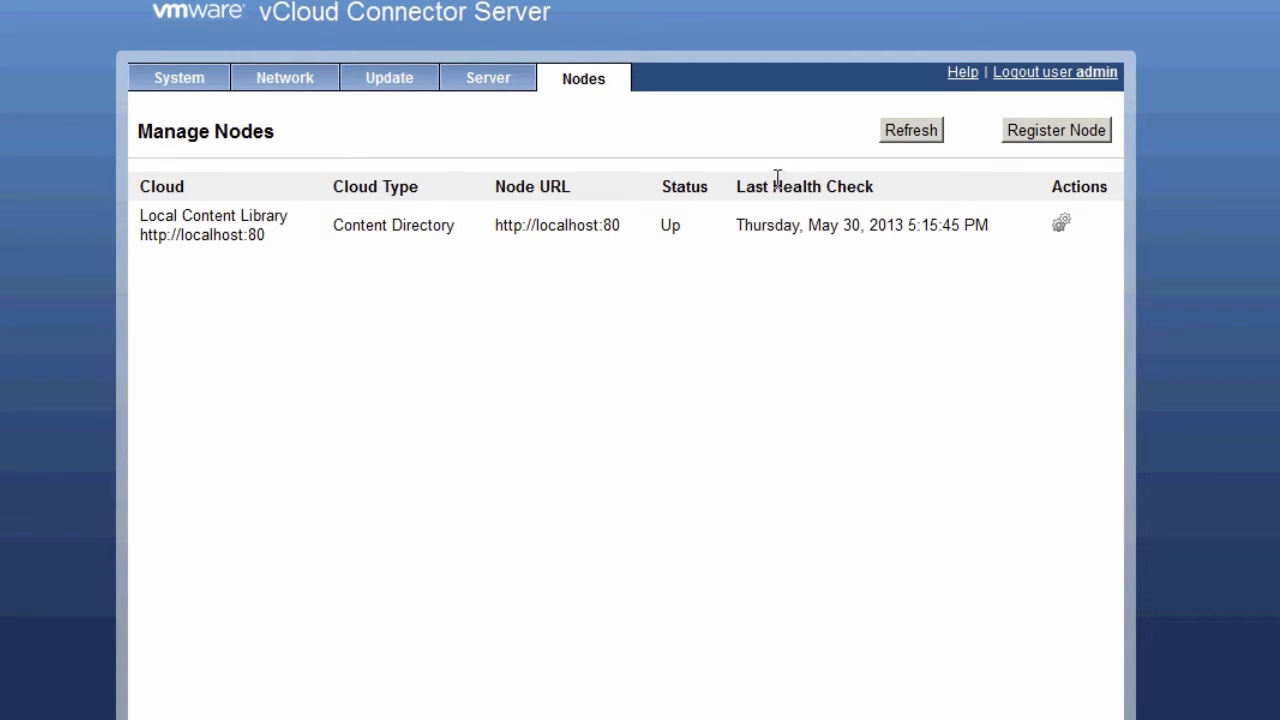
pyautogui.moveTo(780, 188)
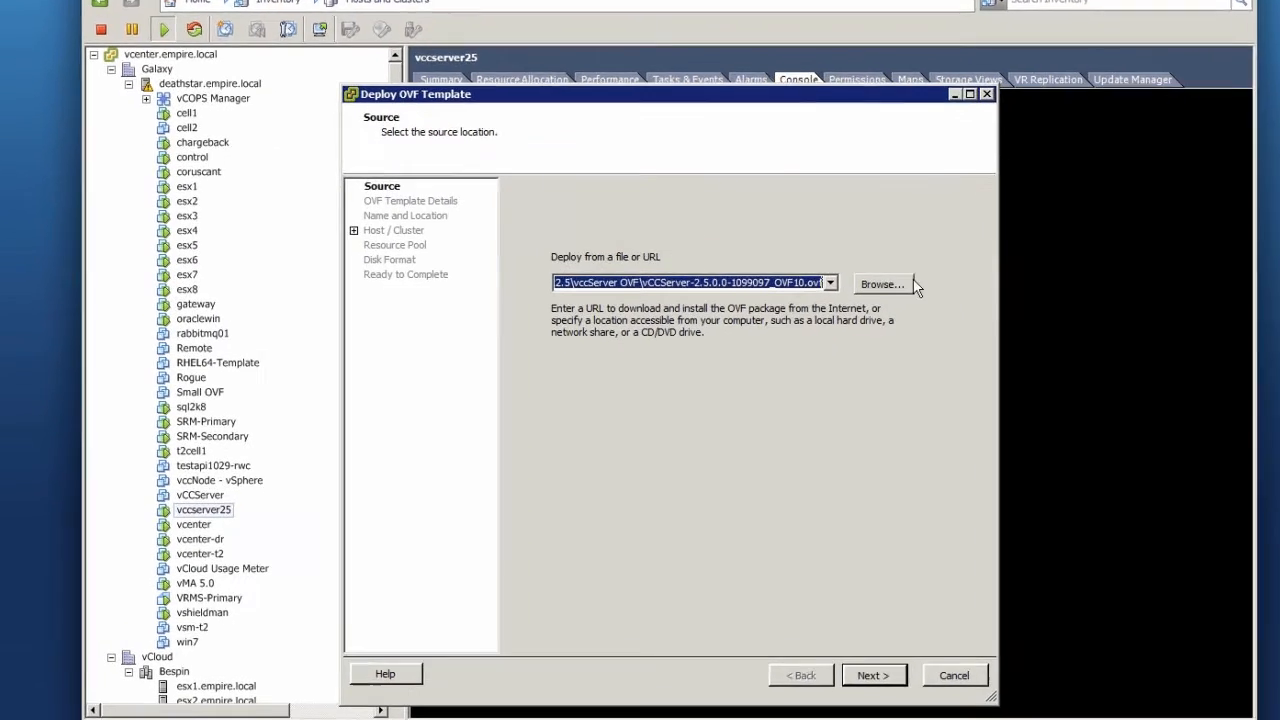
# - Load vCCNode-2.5.0.0-1099098_OVF10.ovf as the template source and continue
pyautogui.click(881, 284)
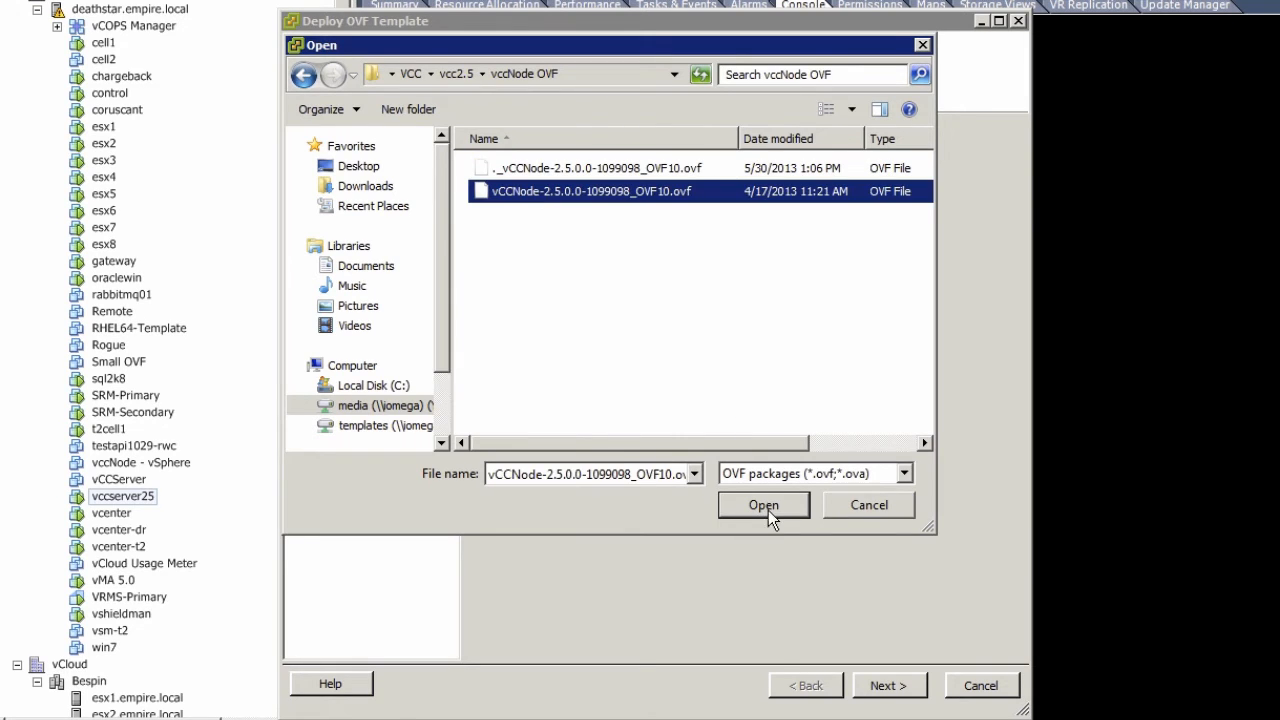
pyautogui.click(763, 505)
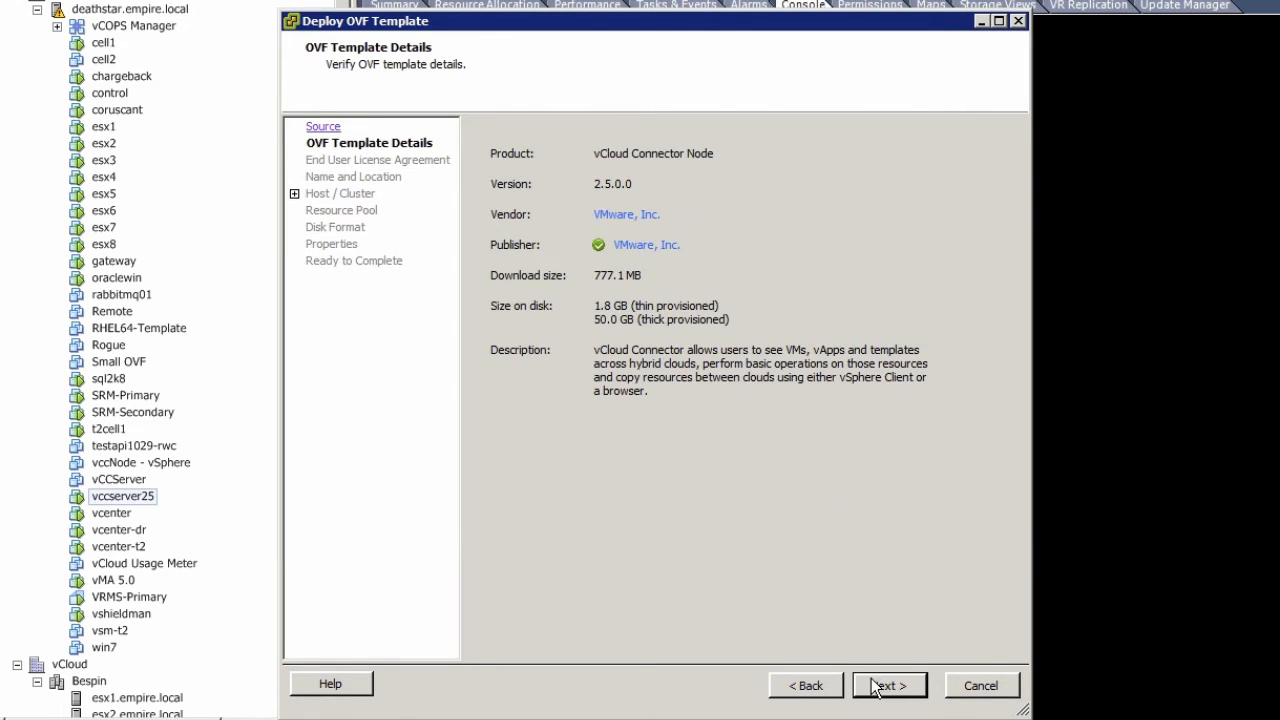
pyautogui.click(888, 685)
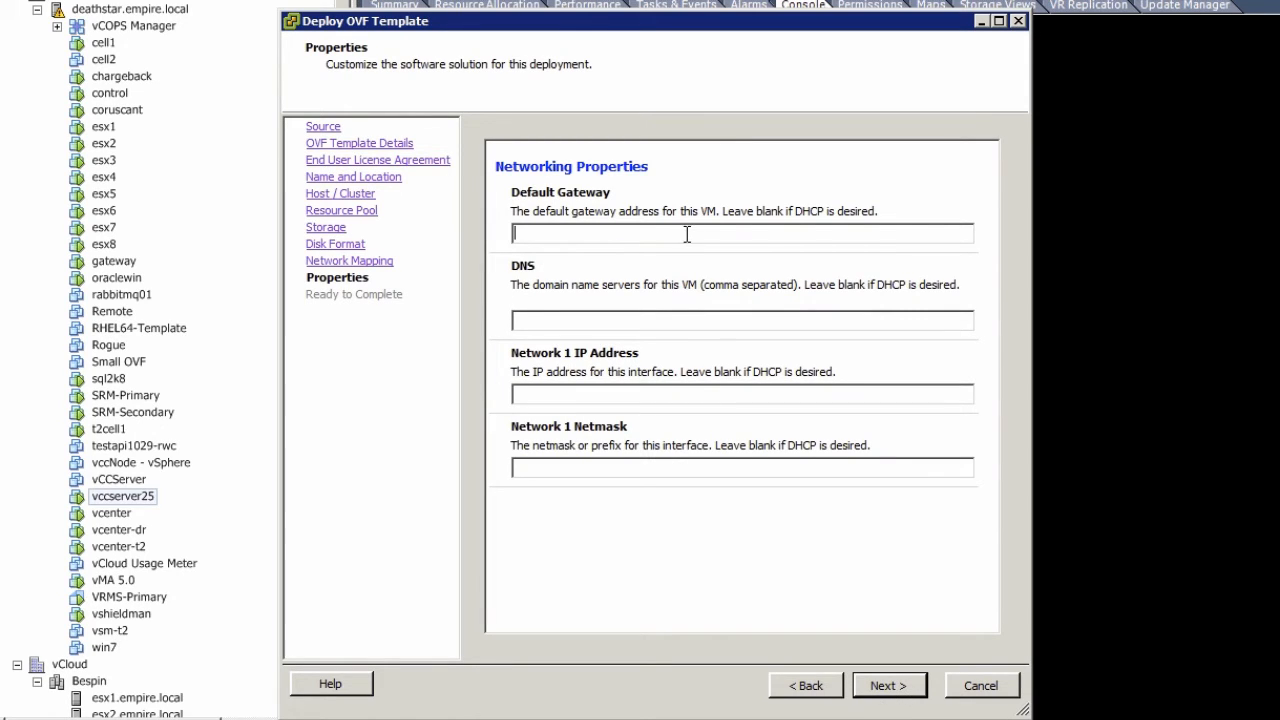
# - Enter node networking: DNS 10.0.1.4, IP 10.0.1.51, netmask 255.255.255.0
pyautogui.write('10.0.1.4')
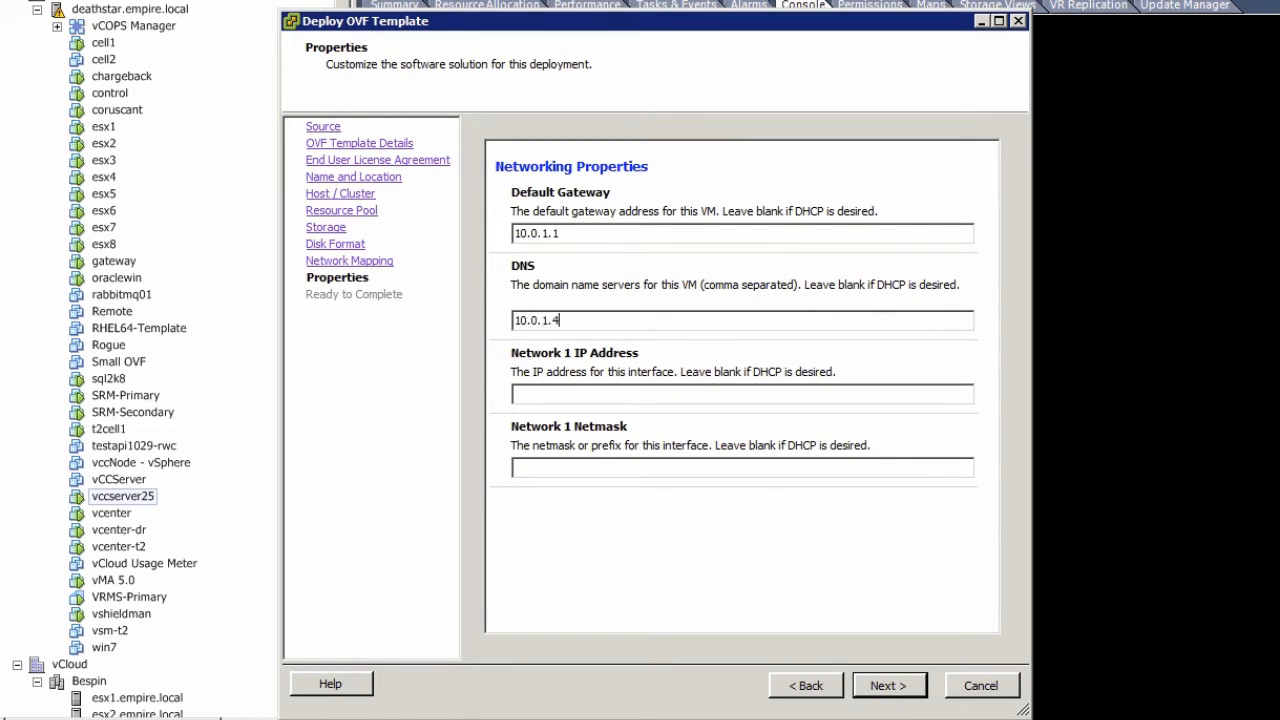
pyautogui.write('10.0.1.51')
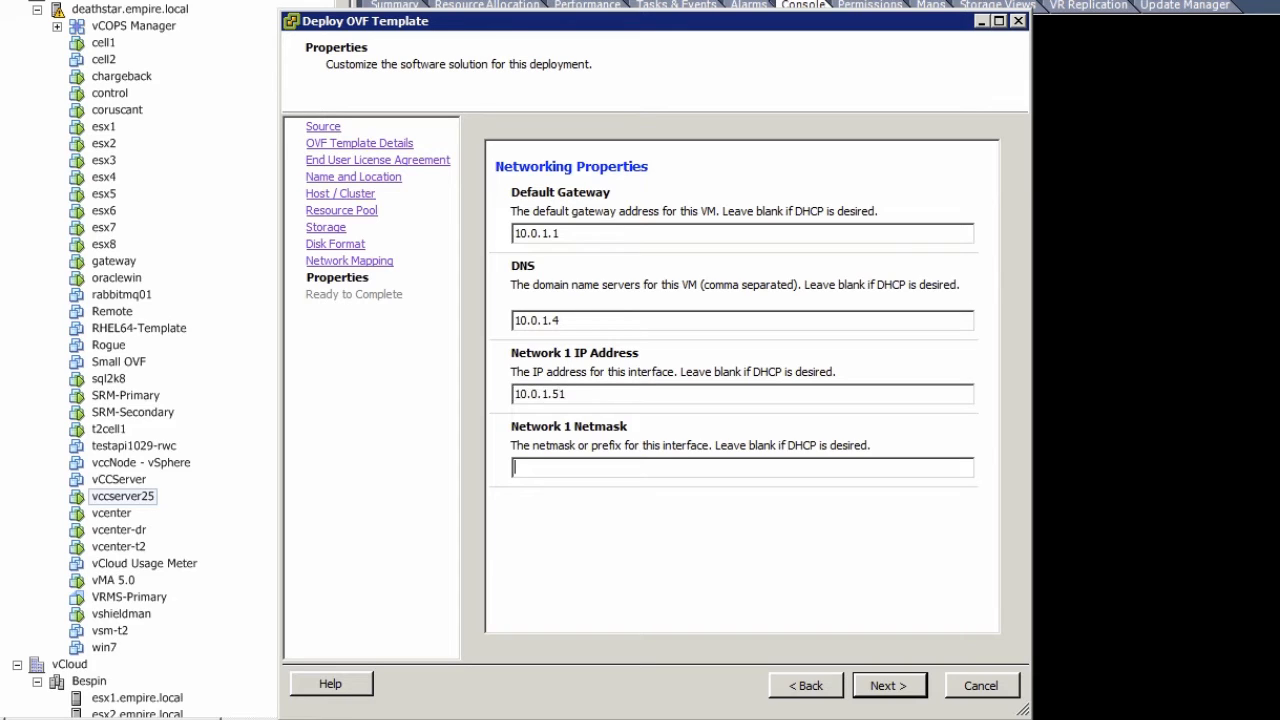
pyautogui.write('255.255.255.0')
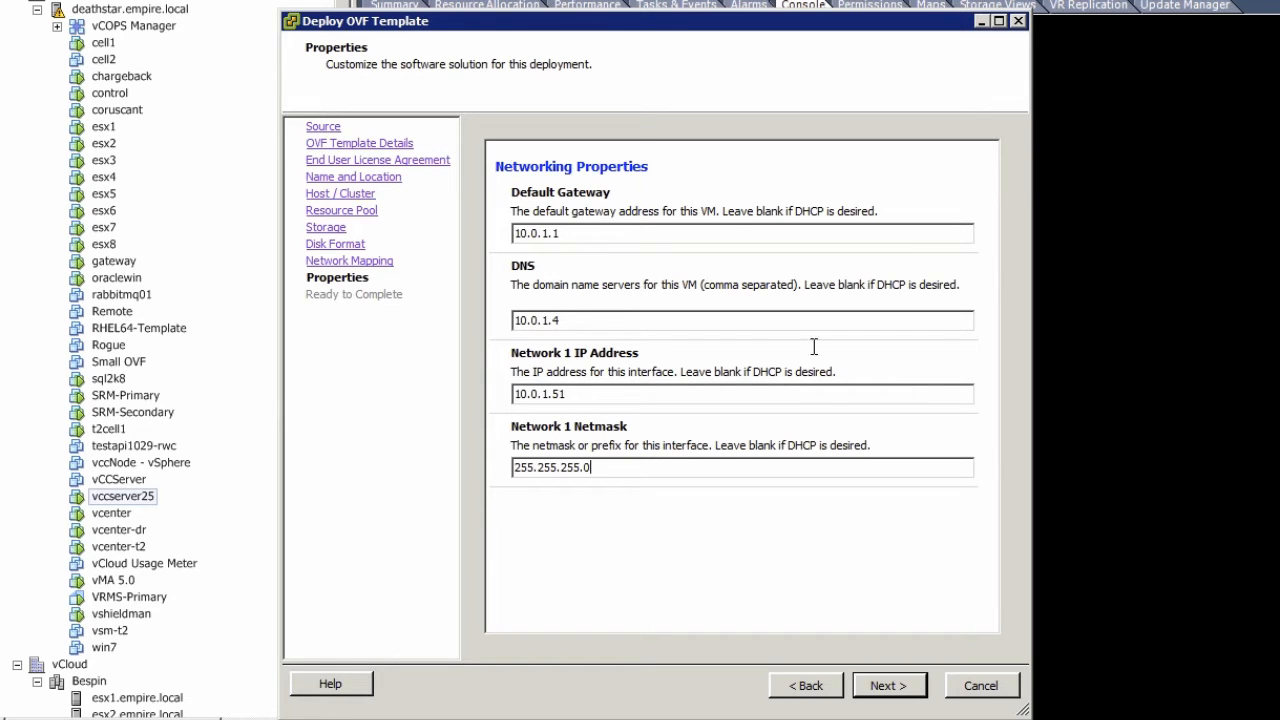
# - Enable power-on after deployment and finish deploying vccnode25
pyautogui.click(888, 685)
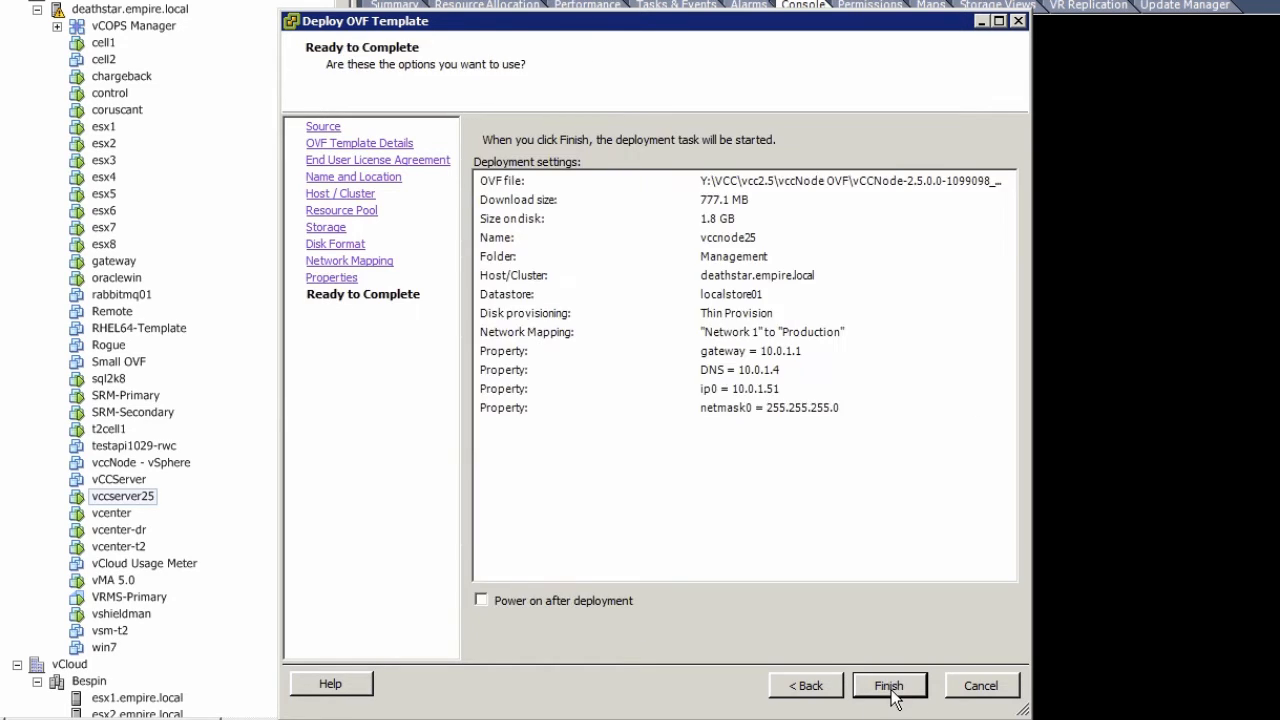
pyautogui.click(481, 600)
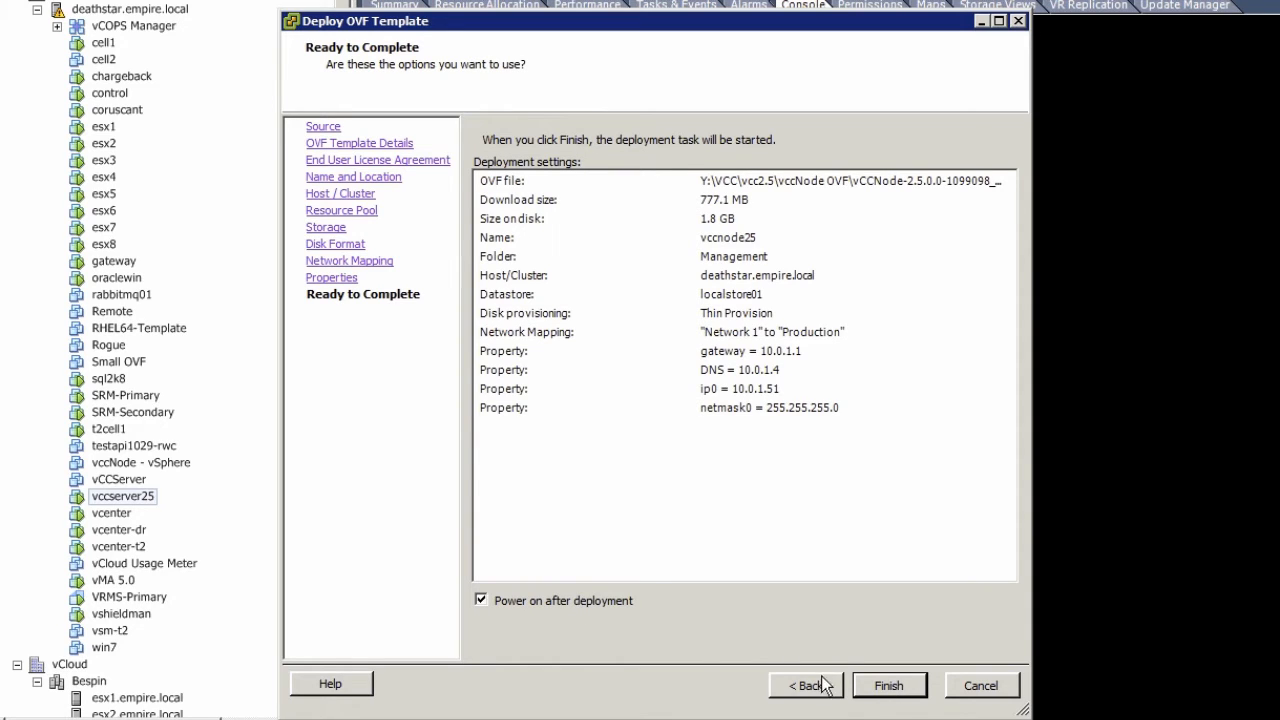
pyautogui.click(888, 685)
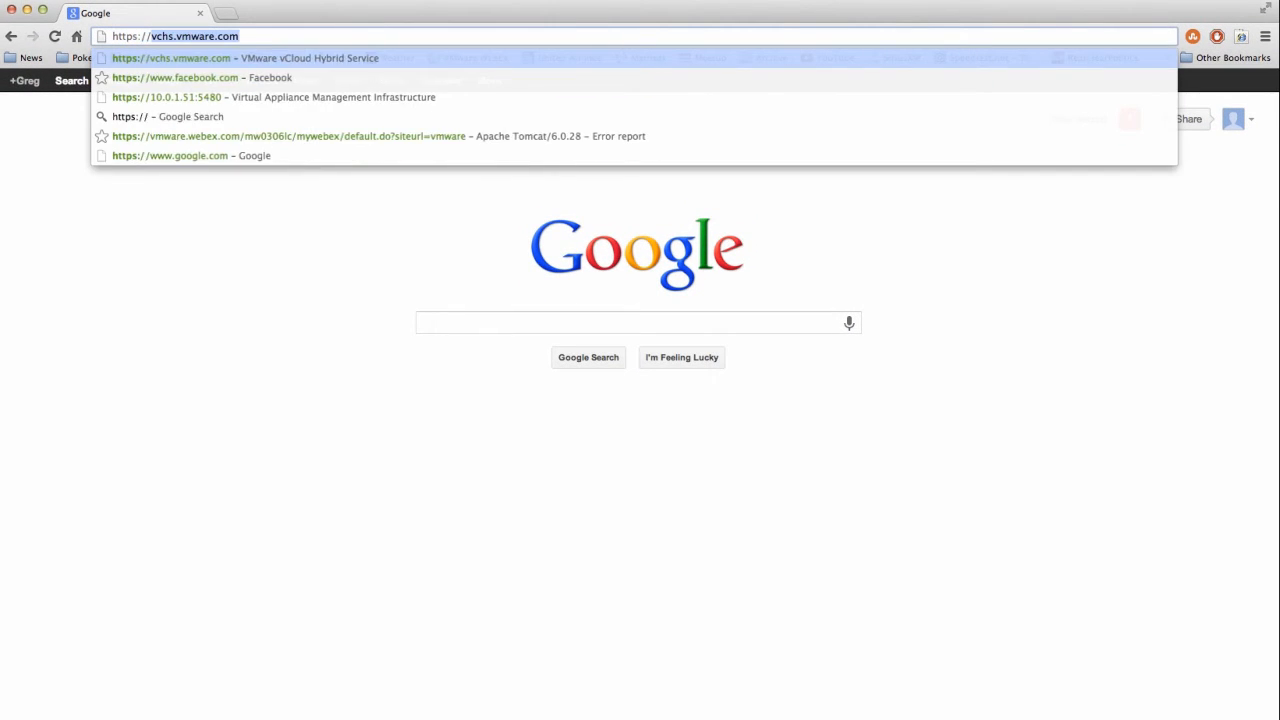
pyautogui.click(166, 97)
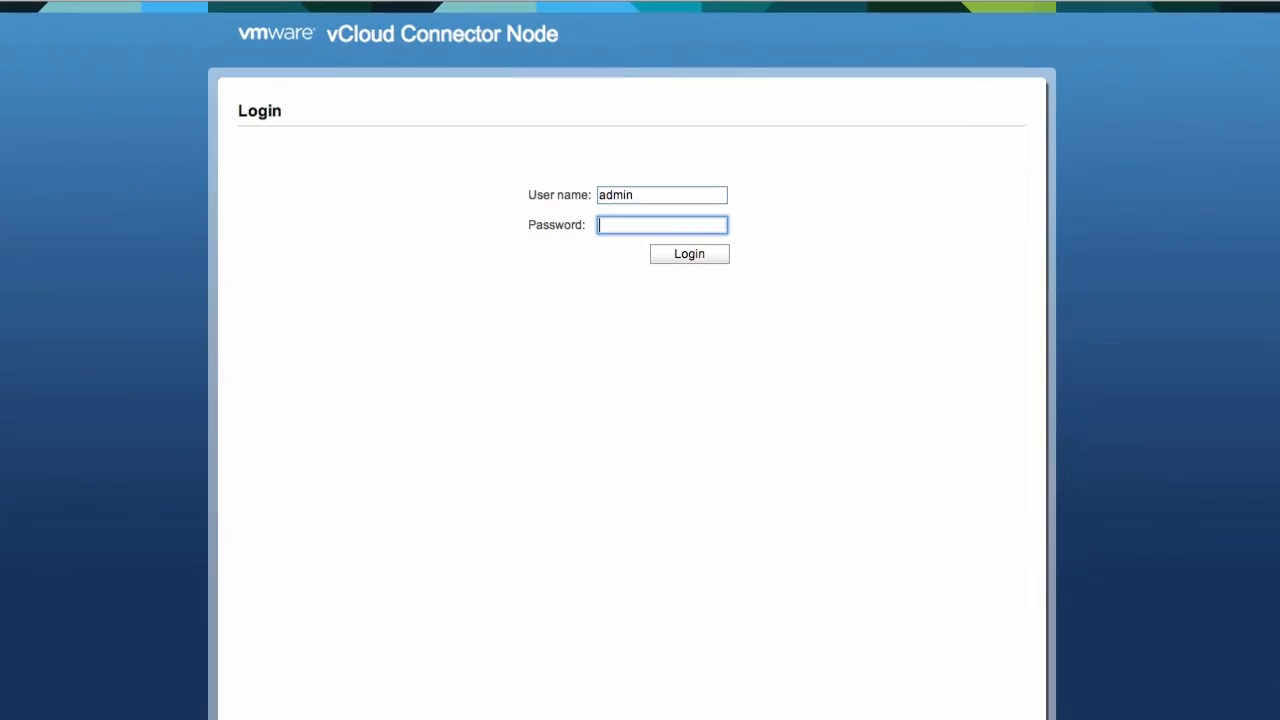
pyautogui.click(688, 253)
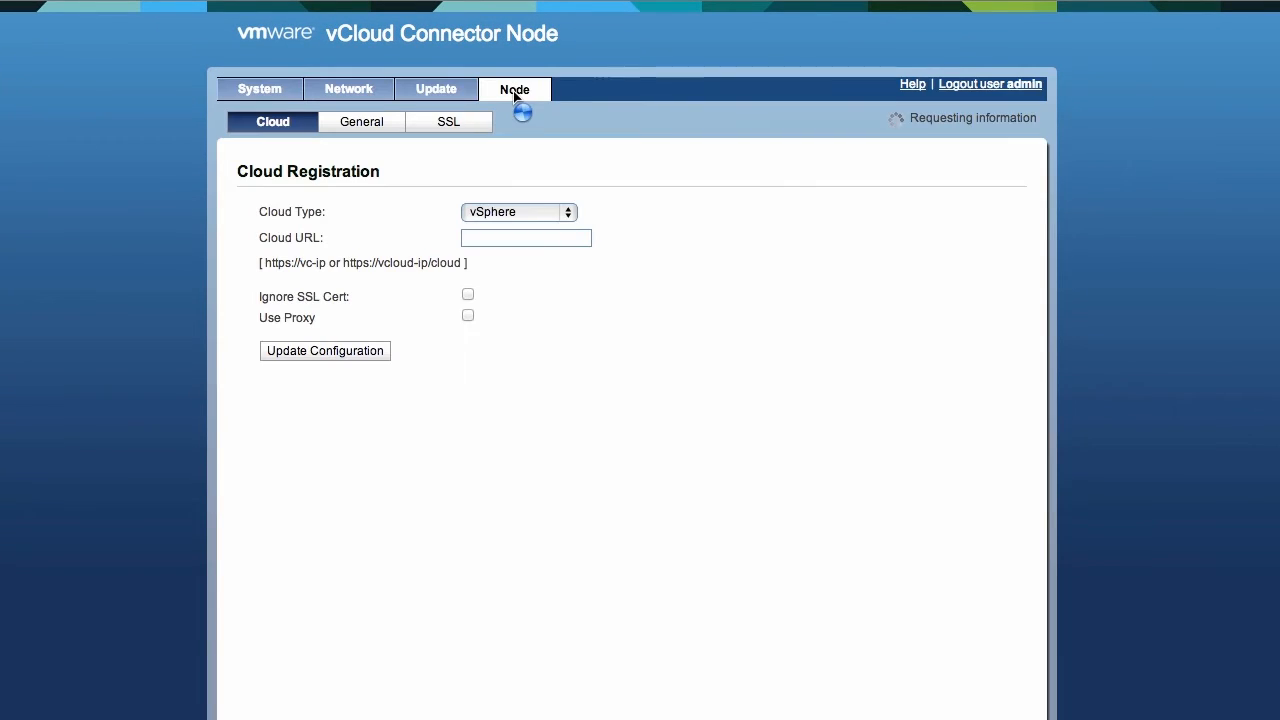
pyautogui.click(518, 211)
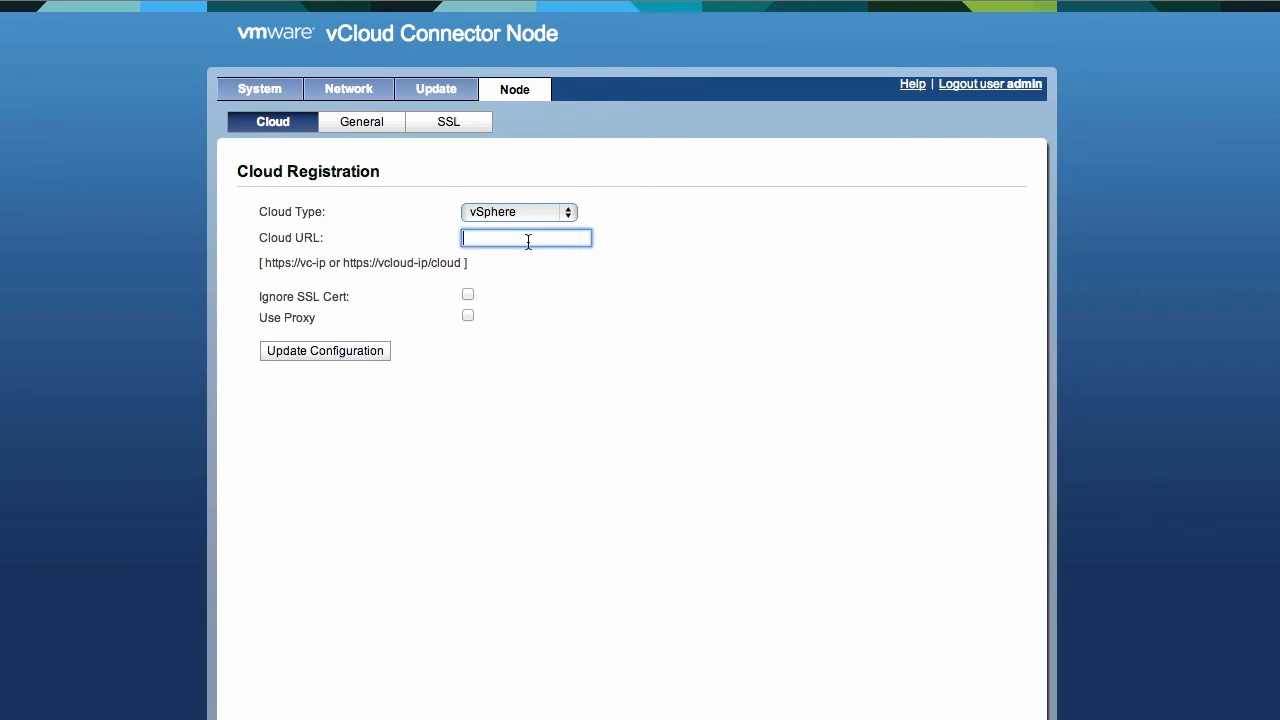
pyautogui.write('https:')
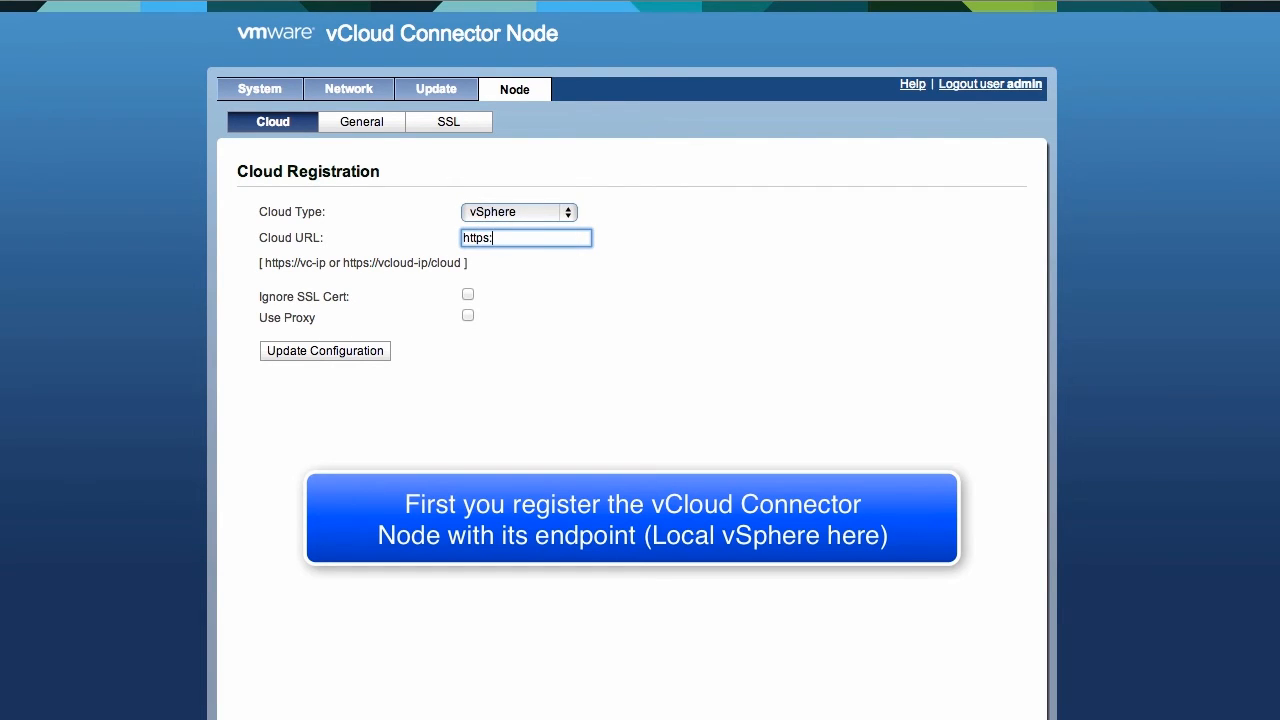
pyautogui.write('//vcenter.empire.local')
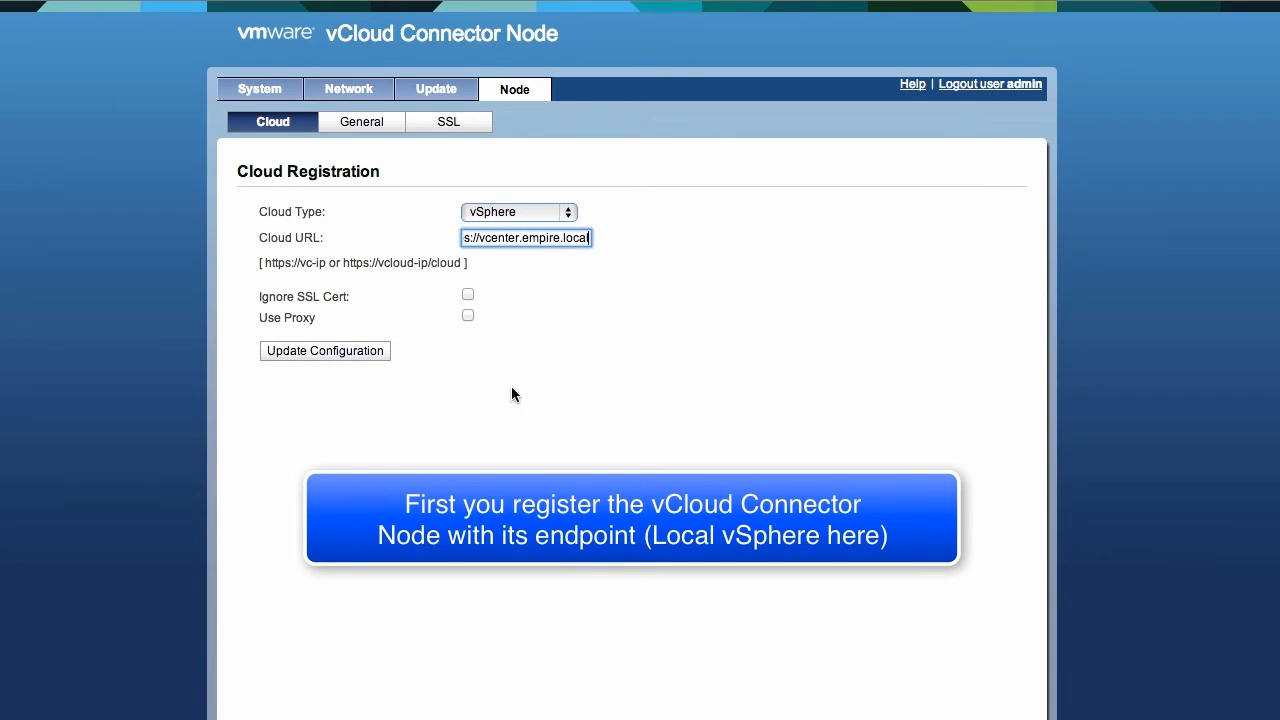
pyautogui.click(467, 293)
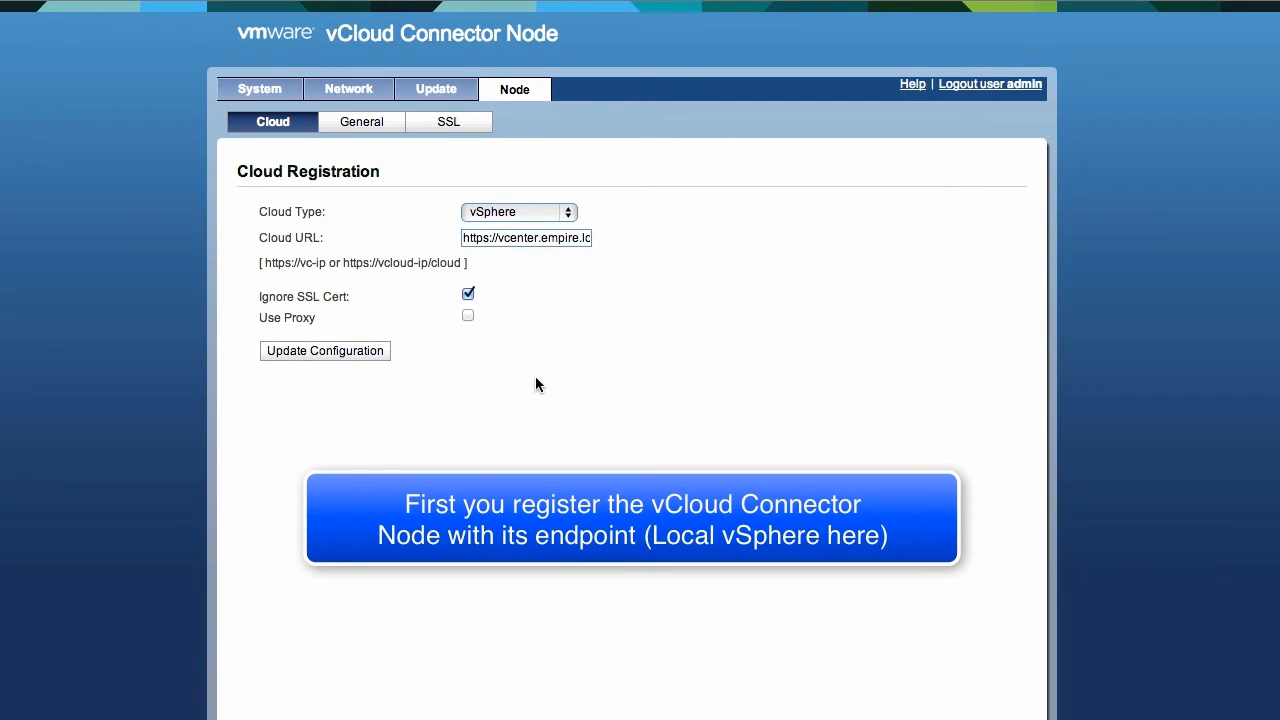
pyautogui.moveTo(407, 392)
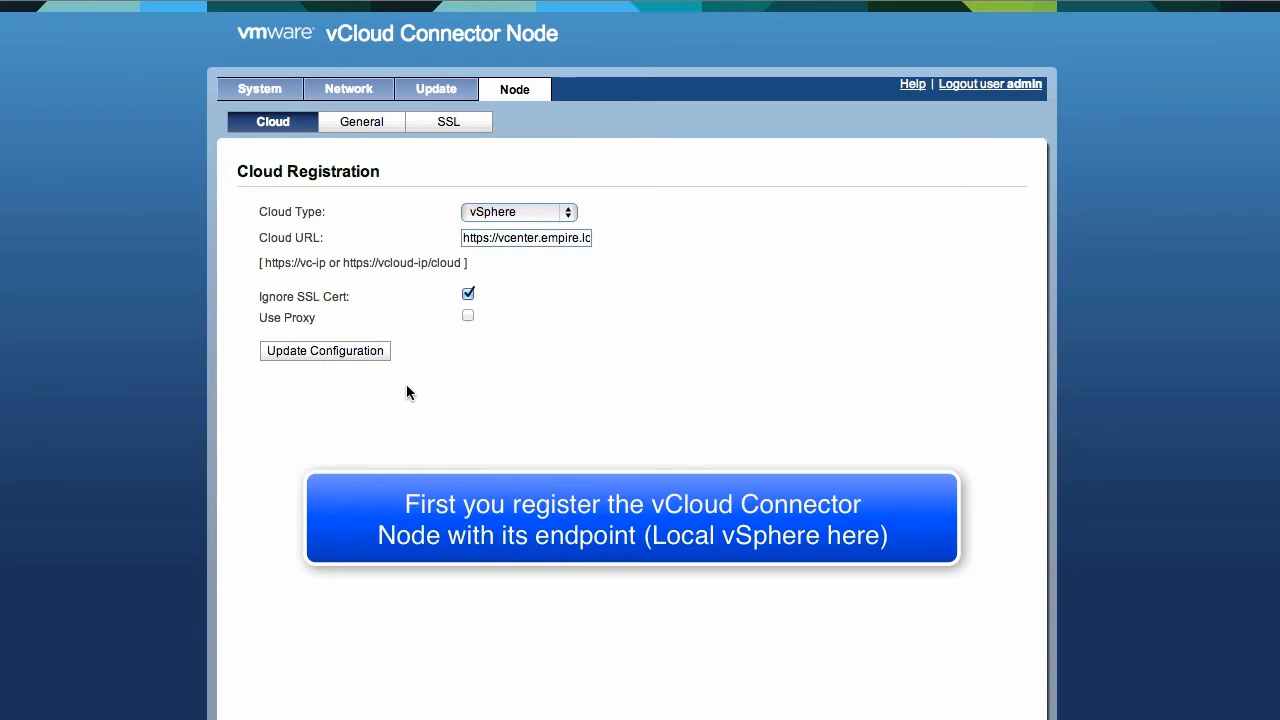
pyautogui.click(324, 351)
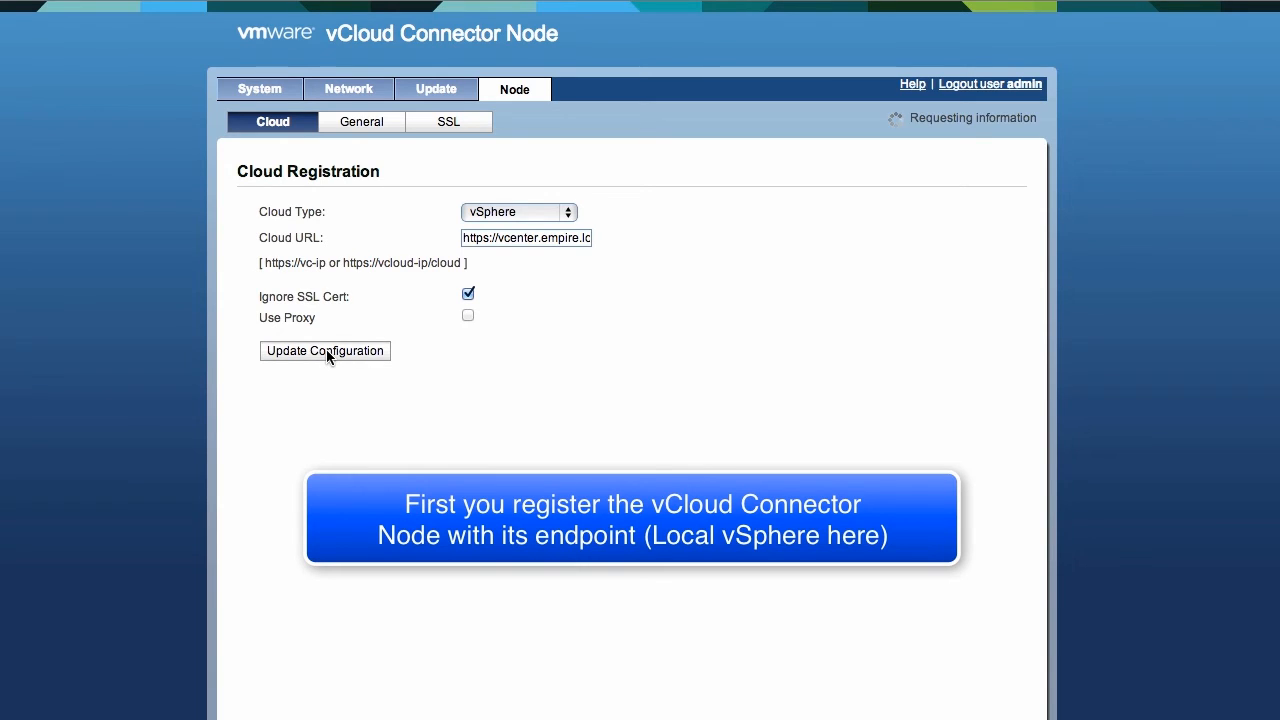
pyautogui.click(324, 351)
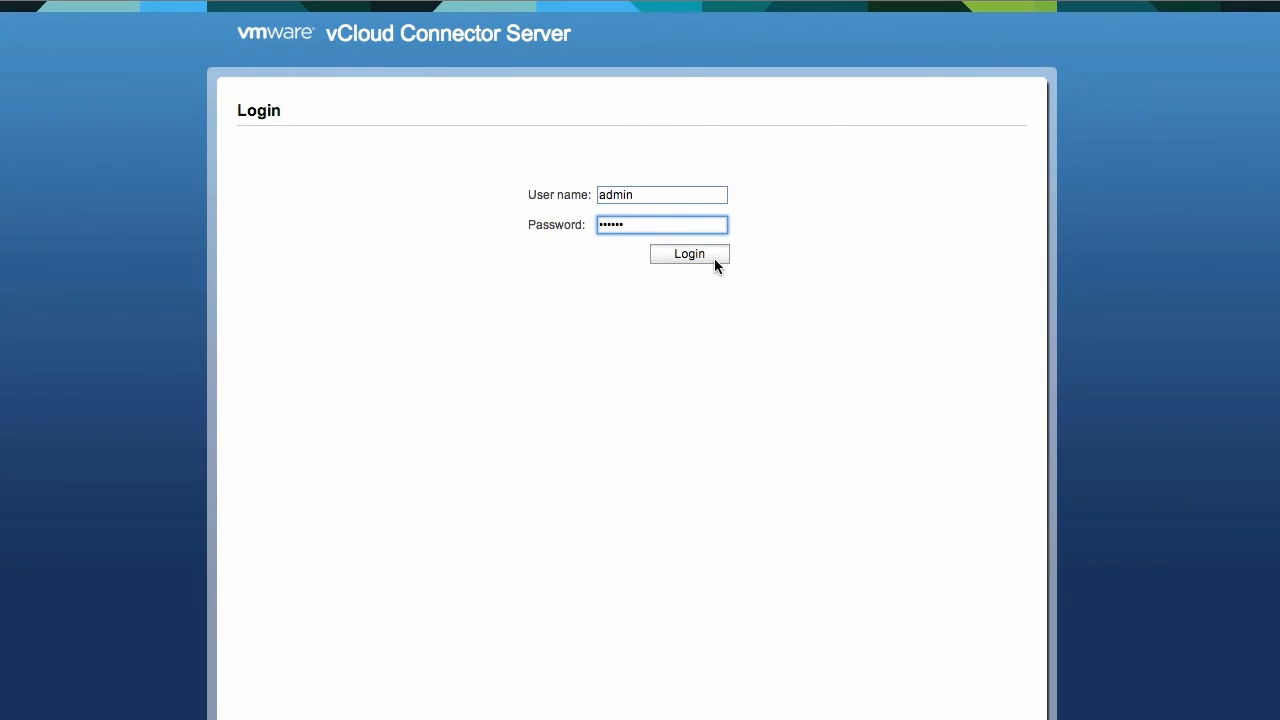
pyautogui.click(688, 253)
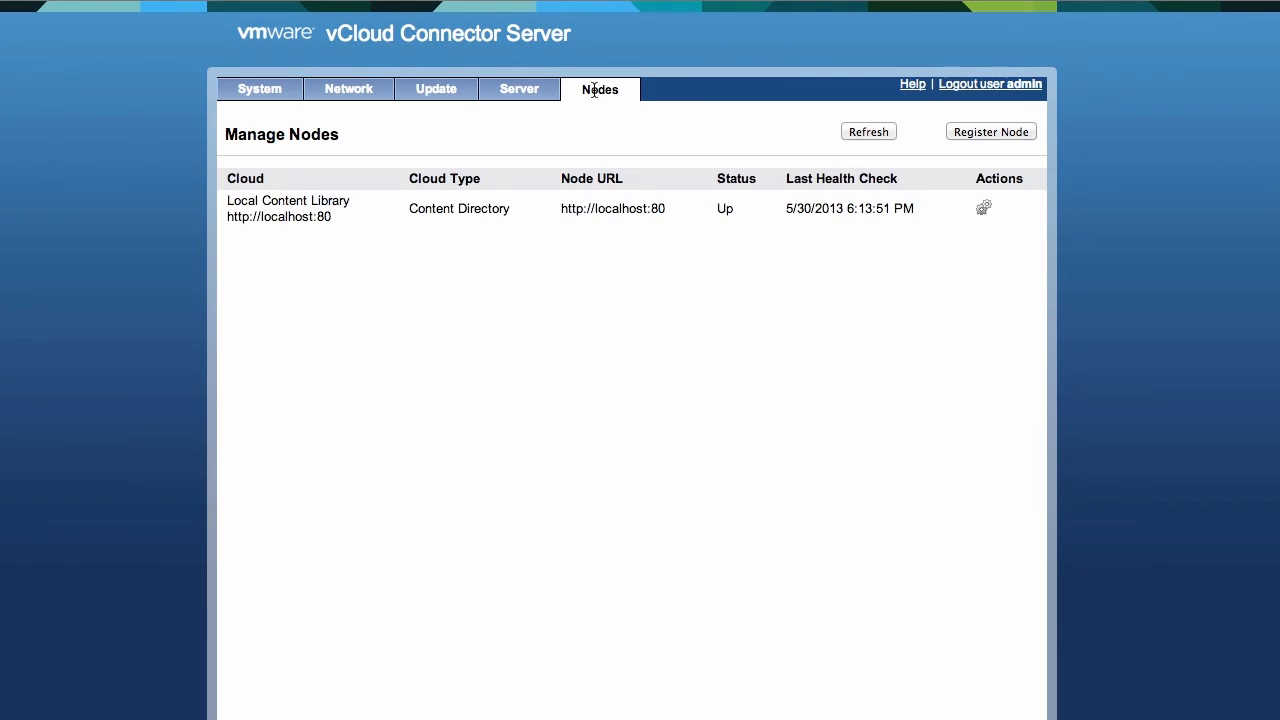
pyautogui.click(990, 131)
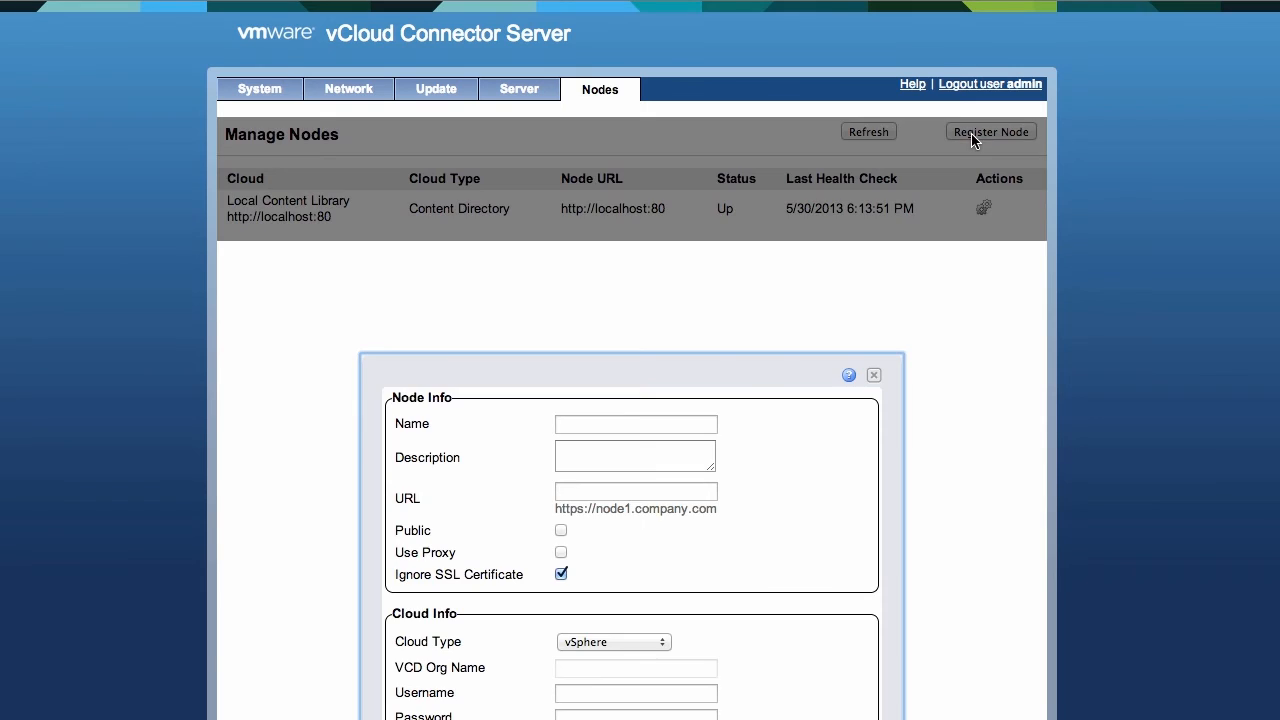
pyautogui.write('Local v')
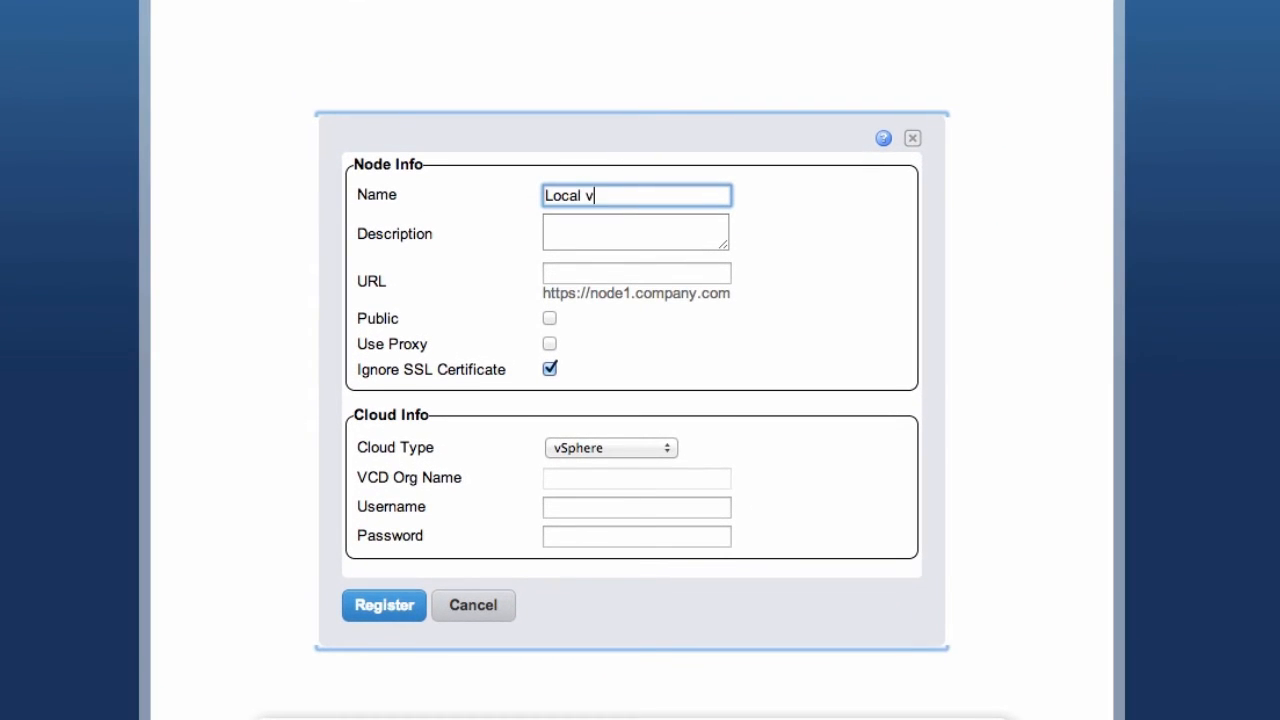
pyautogui.write('https://vccnode25.empire.lc')
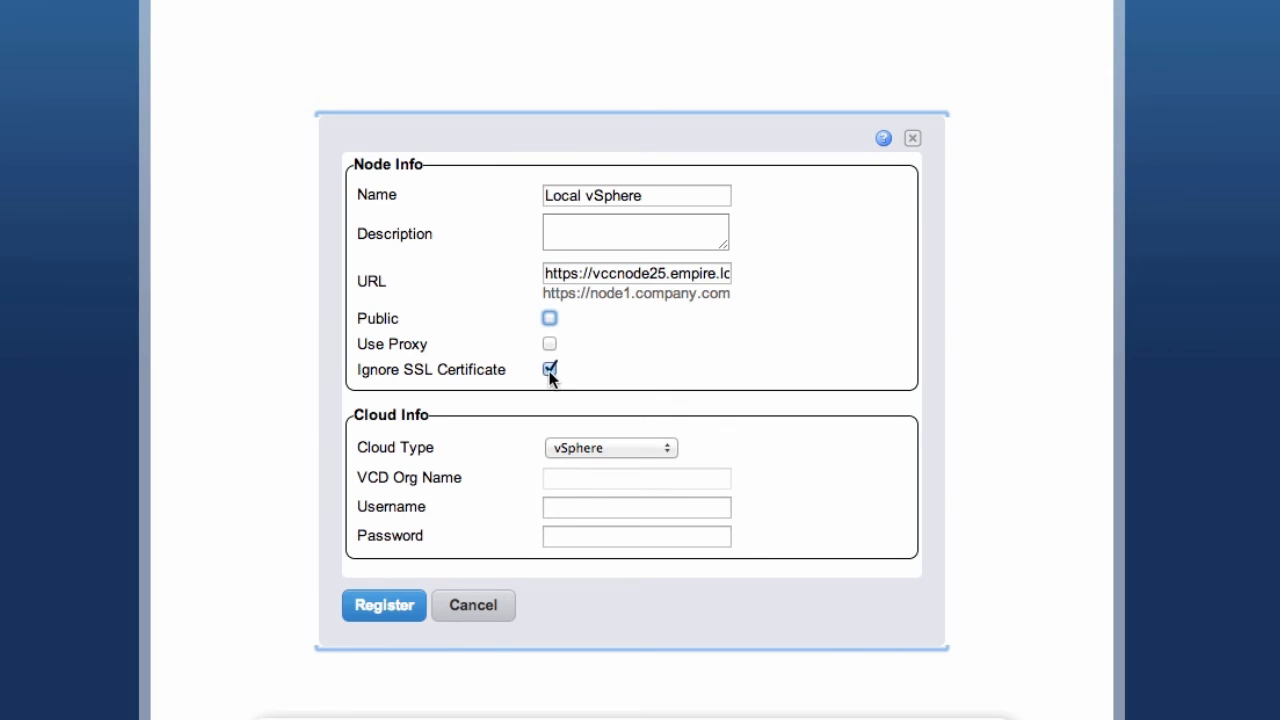
pyautogui.write('empire\\administrator')
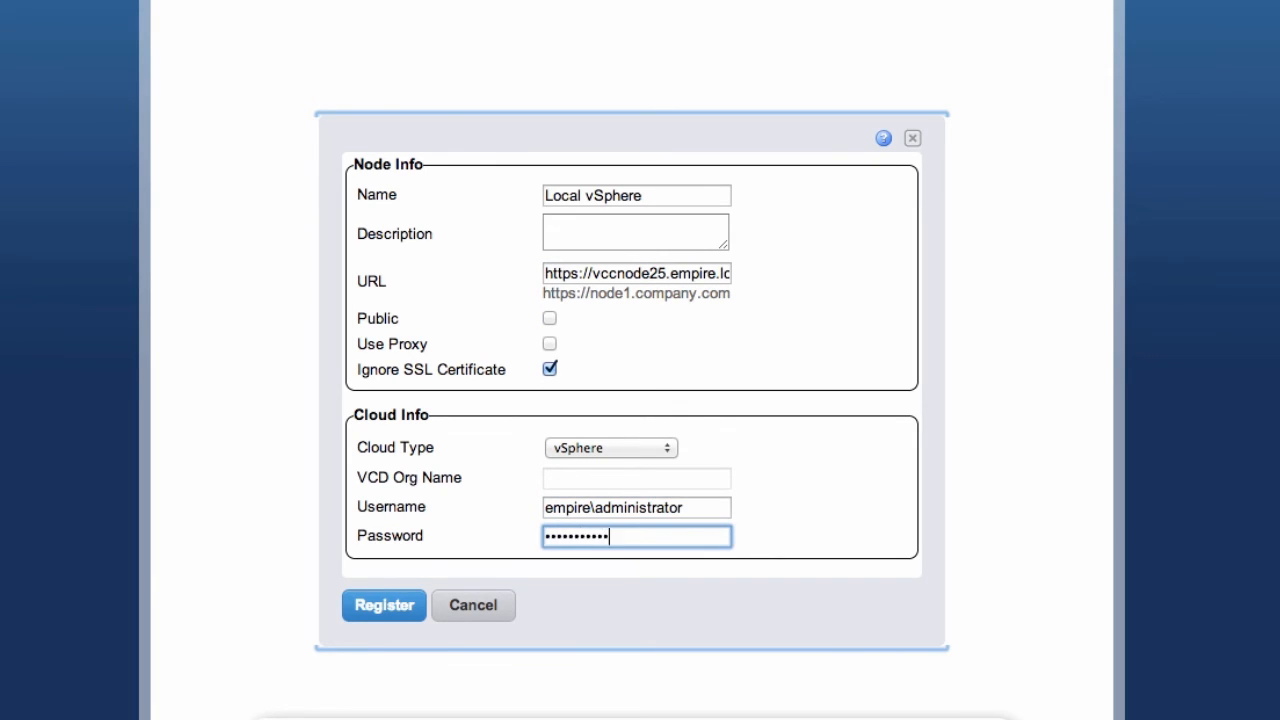
pyautogui.click(384, 605)
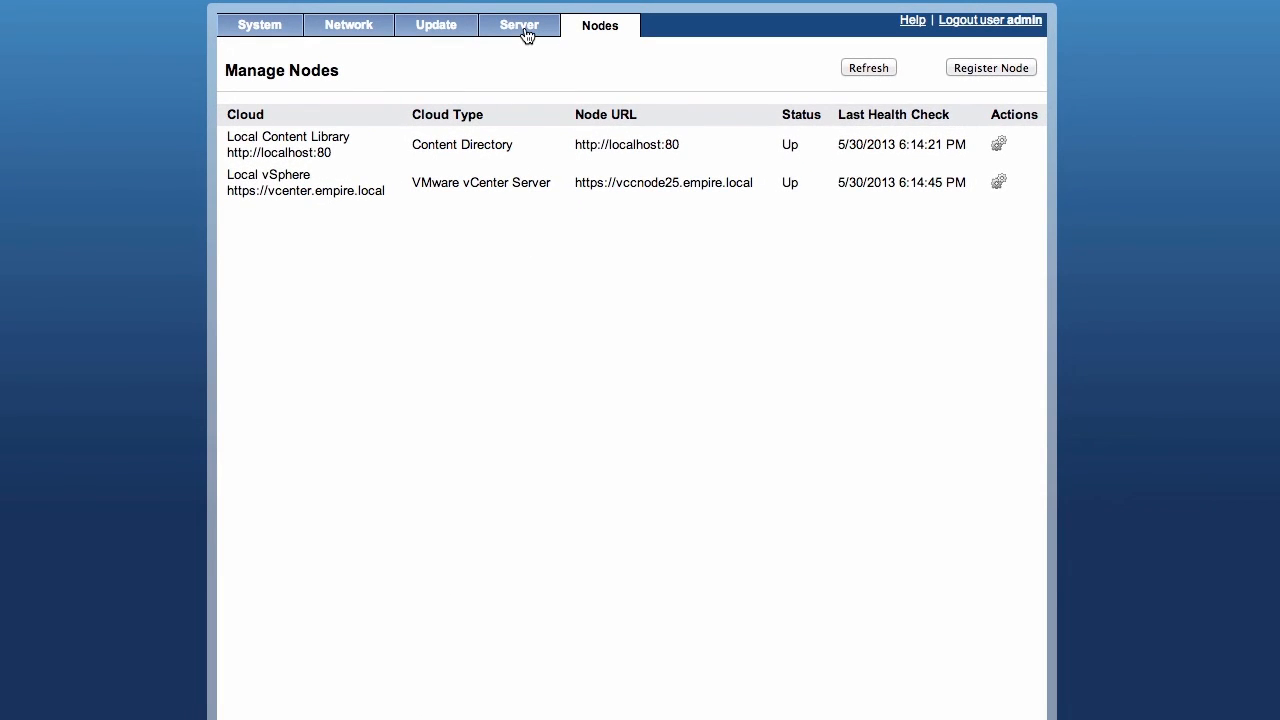
pyautogui.click(519, 24)
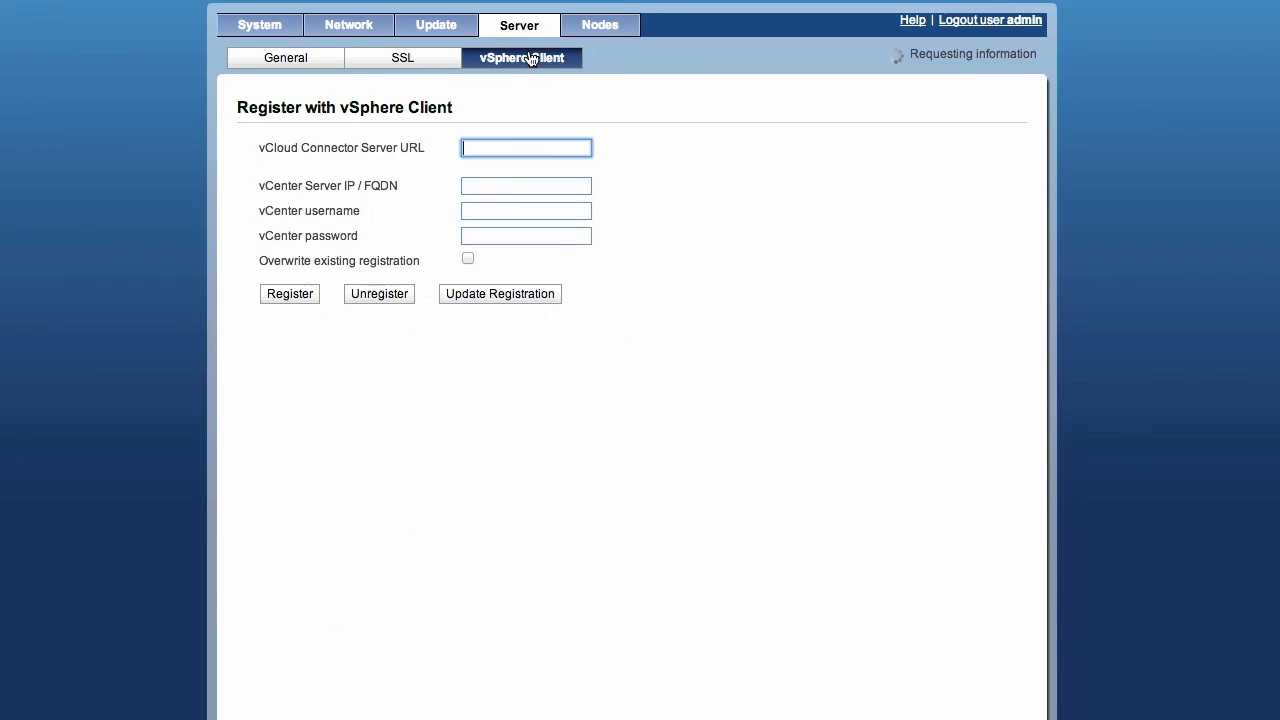
pyautogui.write('http://10.0.1.50')
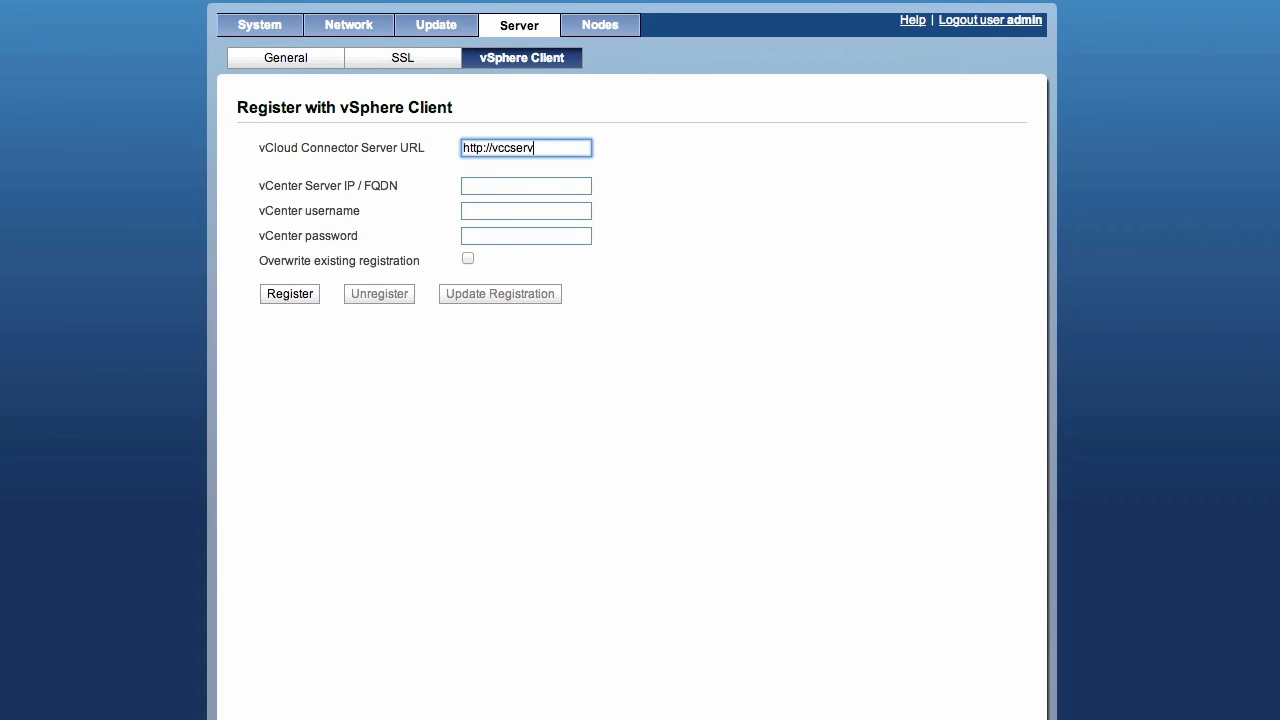
pyautogui.write('vcent')
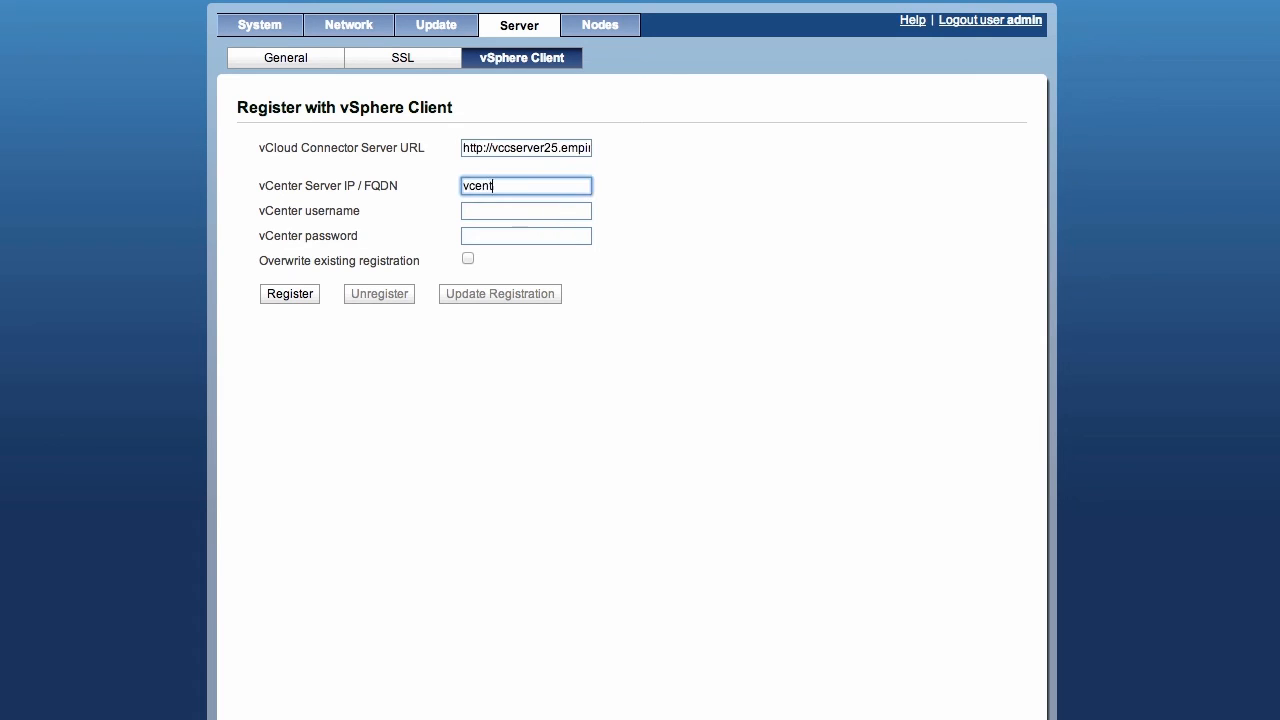
pyautogui.write('empire.local')
pyautogui.click(526, 210)
pyautogui.write('empire\\administrator')
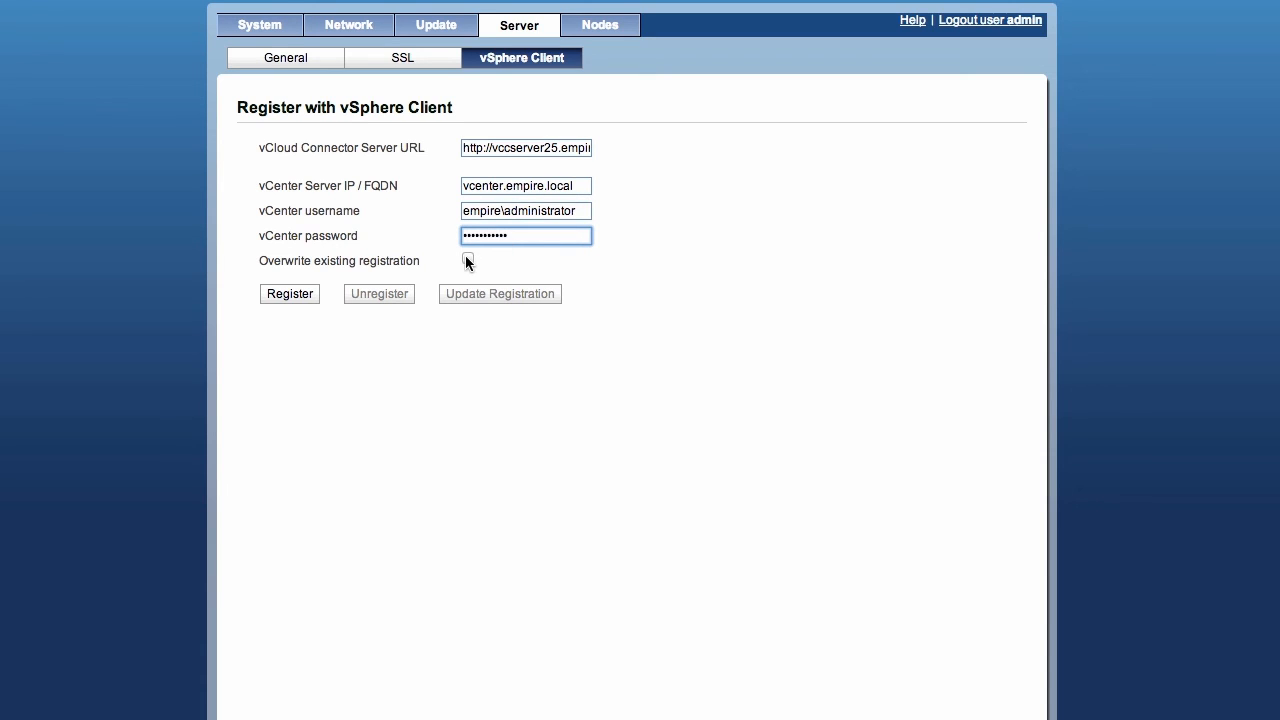
pyautogui.click(467, 257)
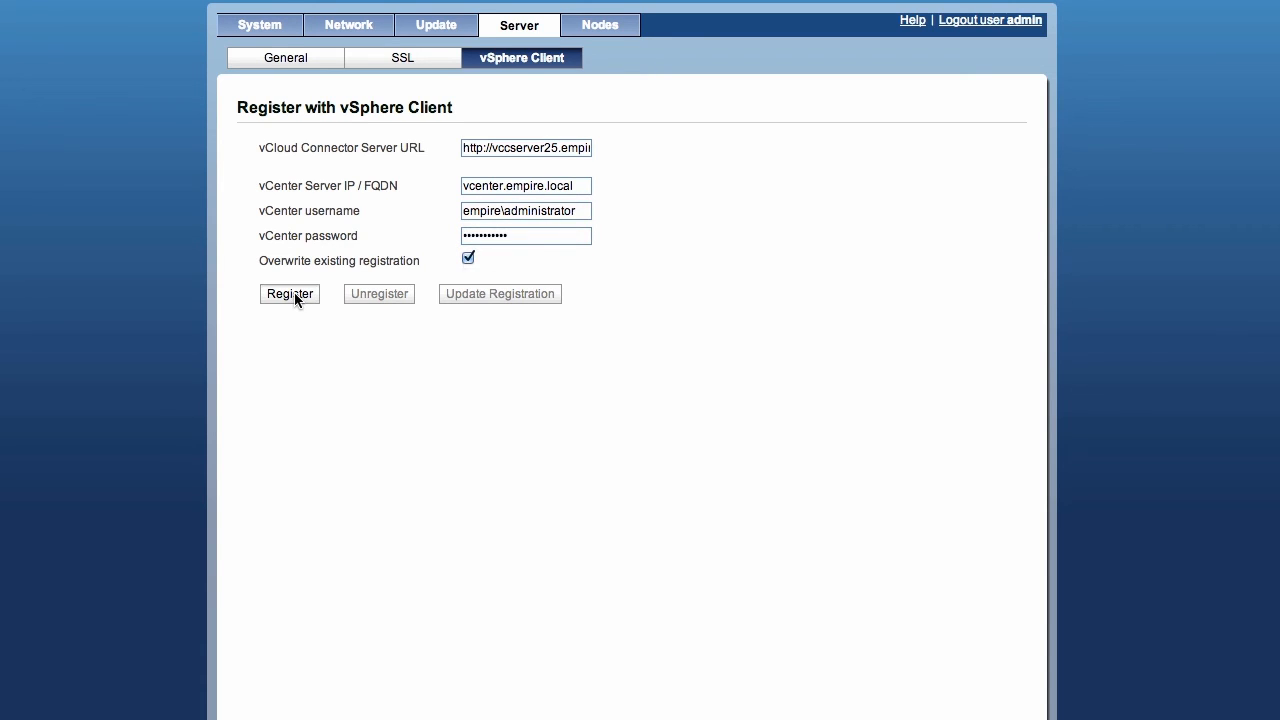
pyautogui.click(290, 294)
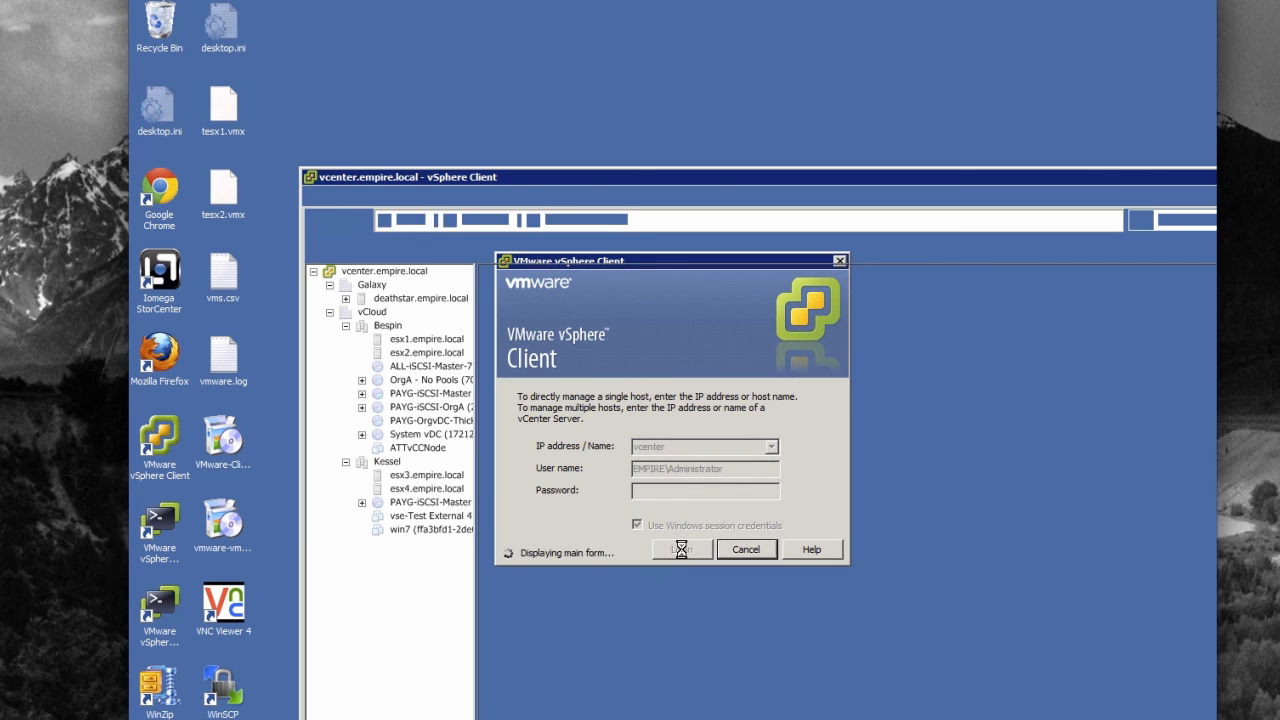
# - Log in to vCenter and go to Home to see vCloud Connector under Solutions and Applications
pyautogui.click(681, 549)
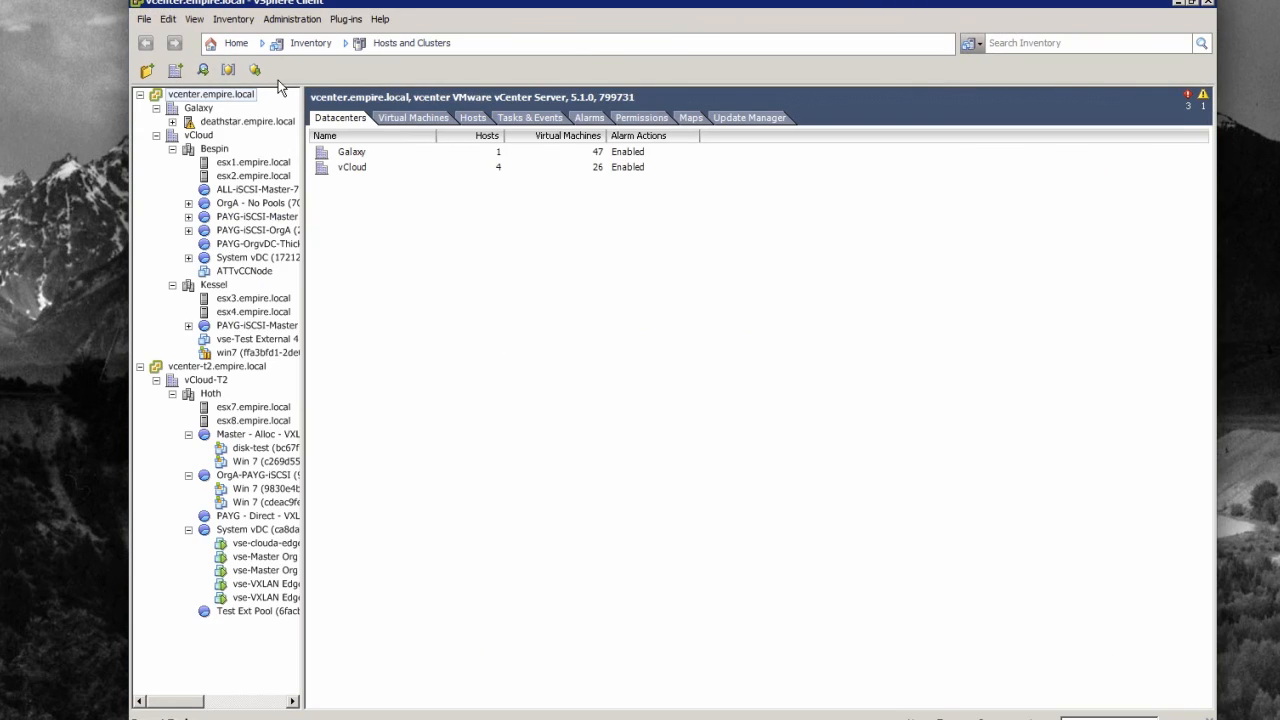
pyautogui.click(229, 43)
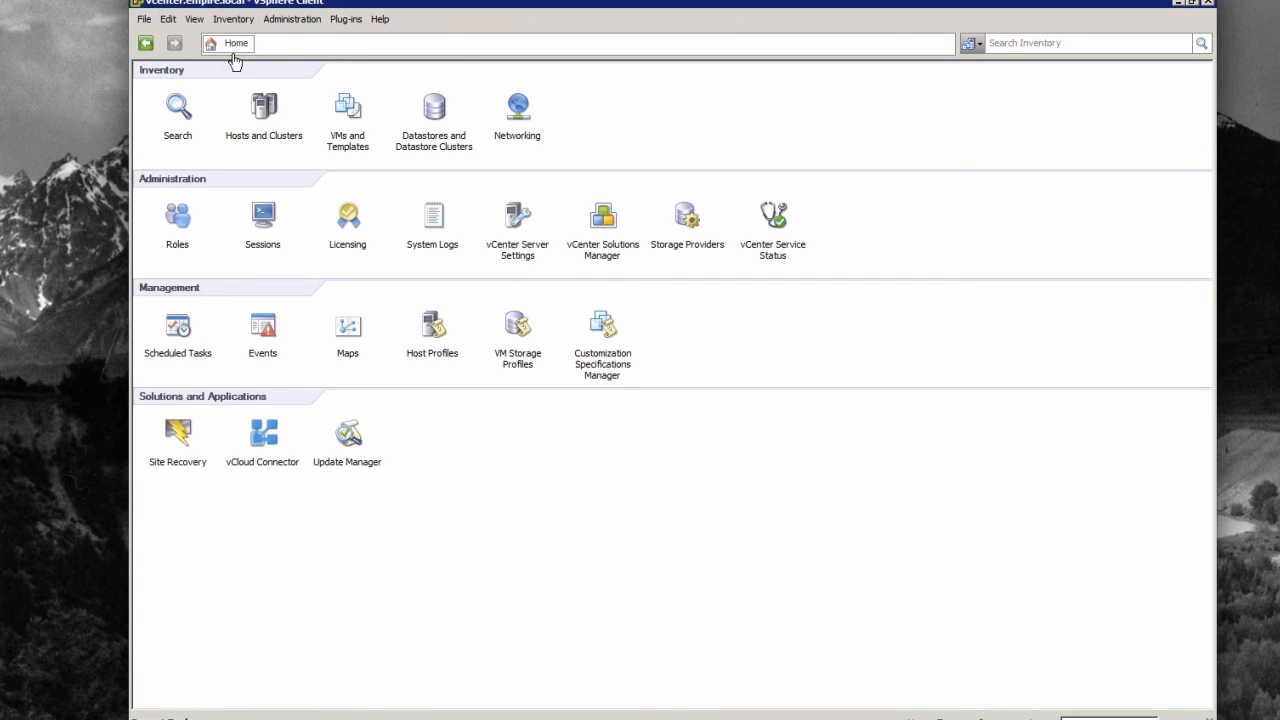
pyautogui.moveTo(262, 435)
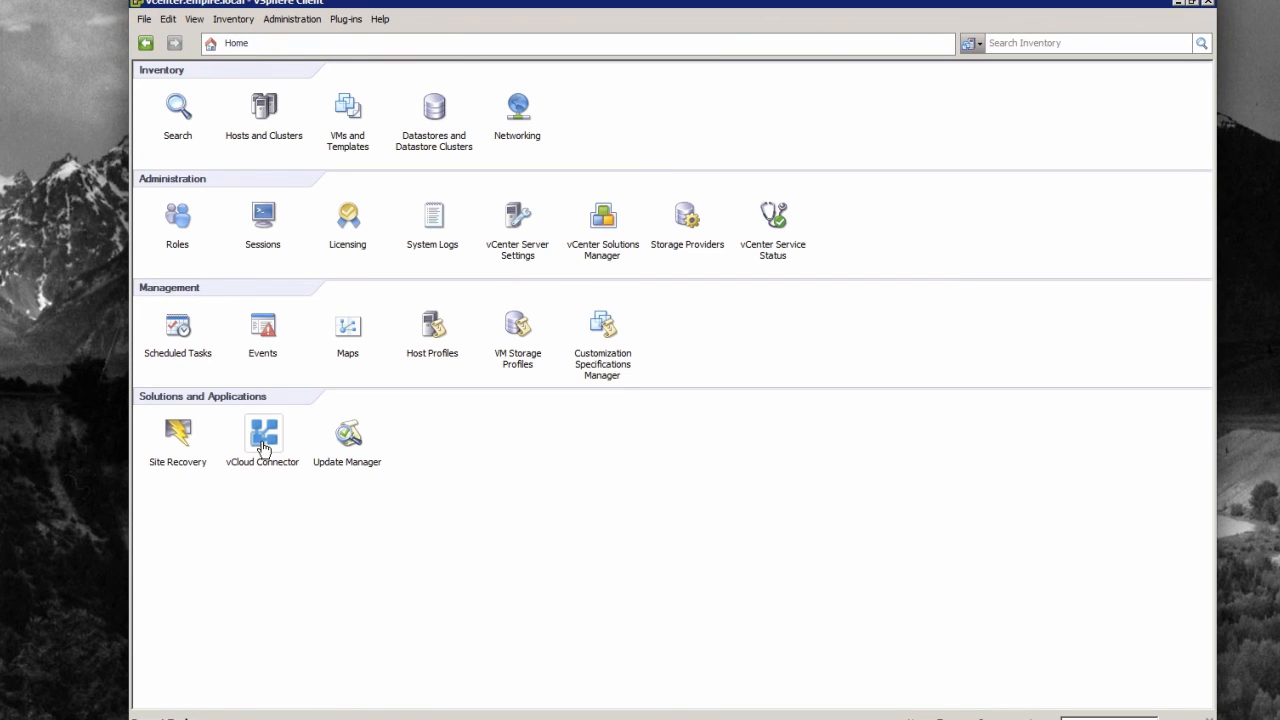